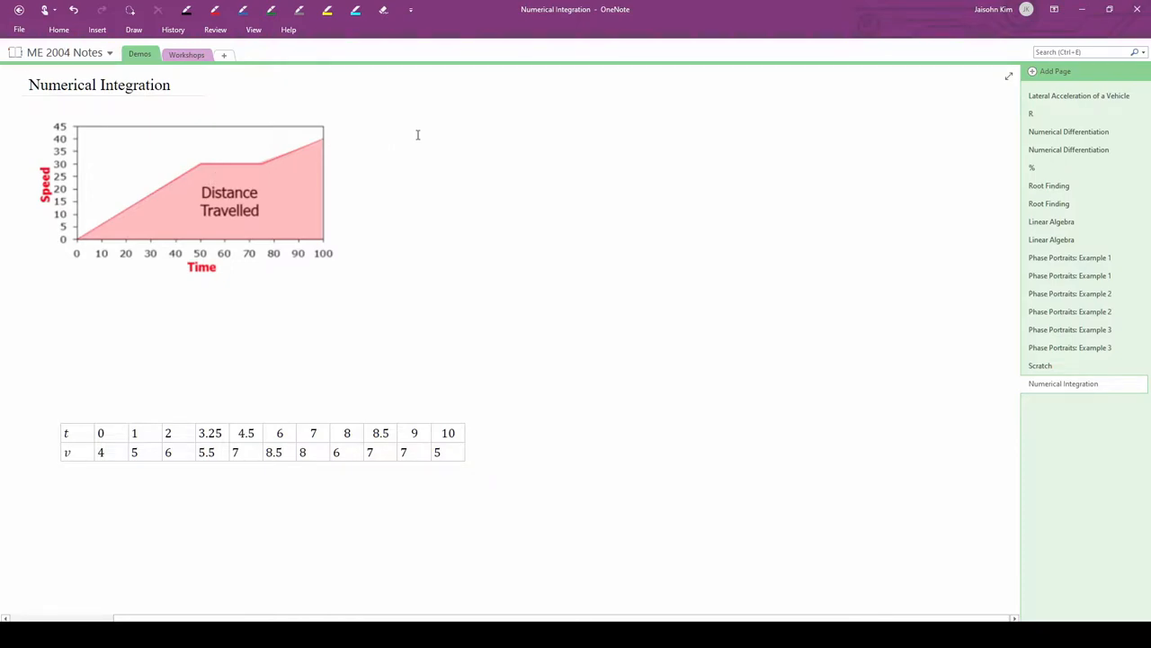
# Add load('velocityvstime.mat') on line 7 under the %% Load/plot data heading
pyautogui.click(489, 241)
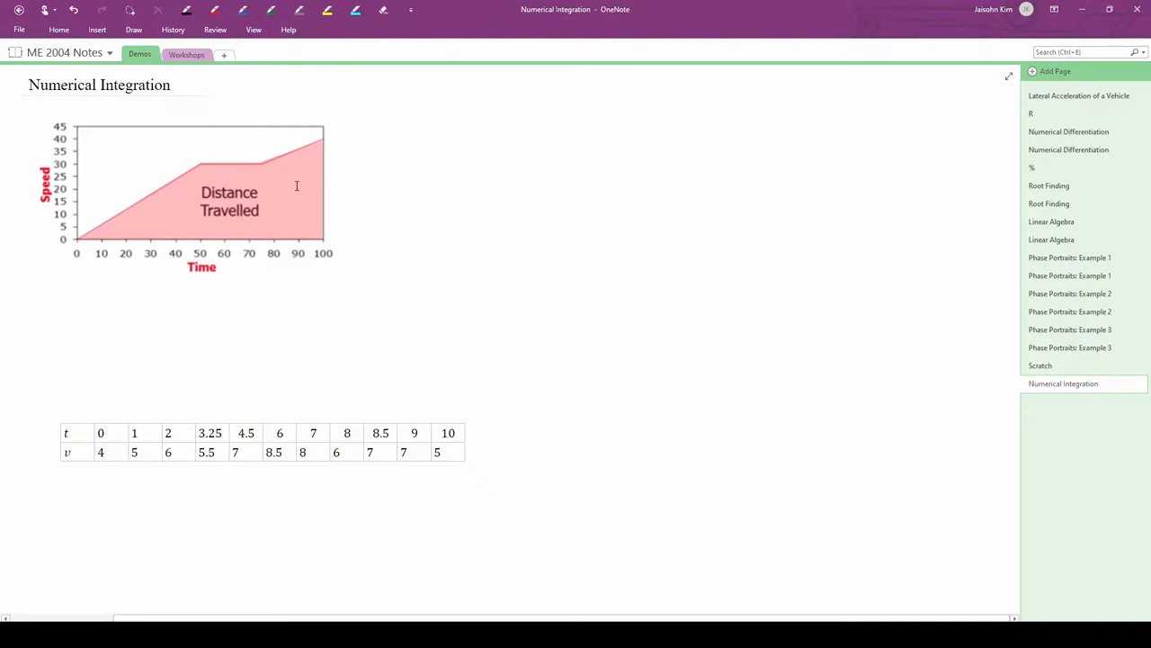
pyautogui.click(489, 241)
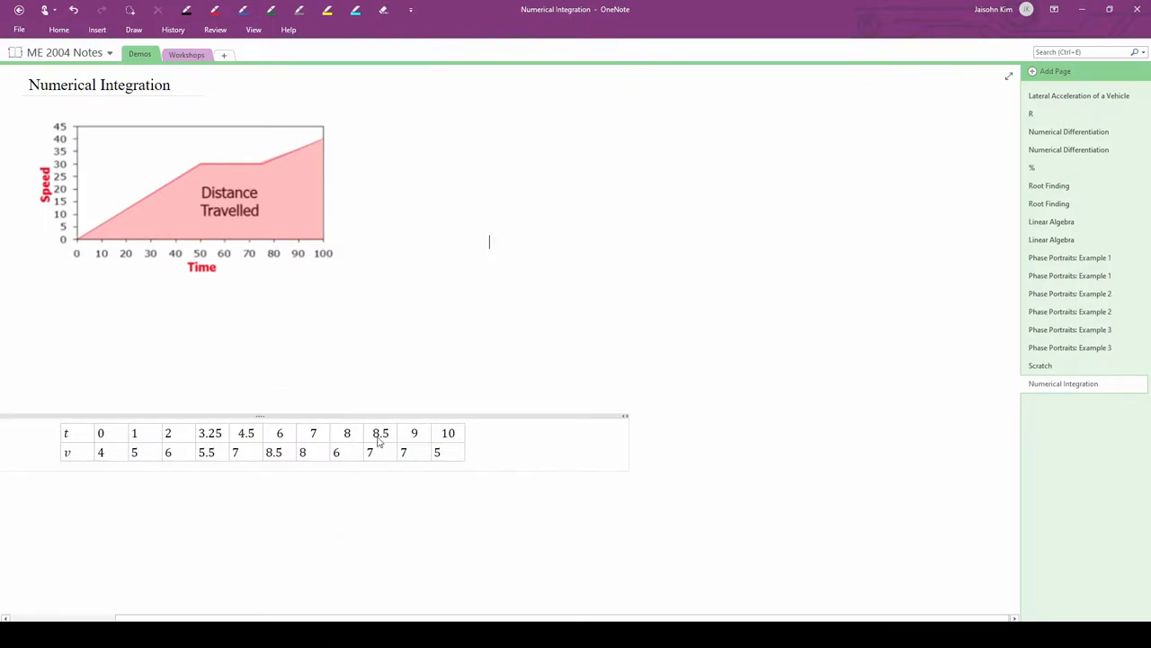
pyautogui.moveTo(517, 436)
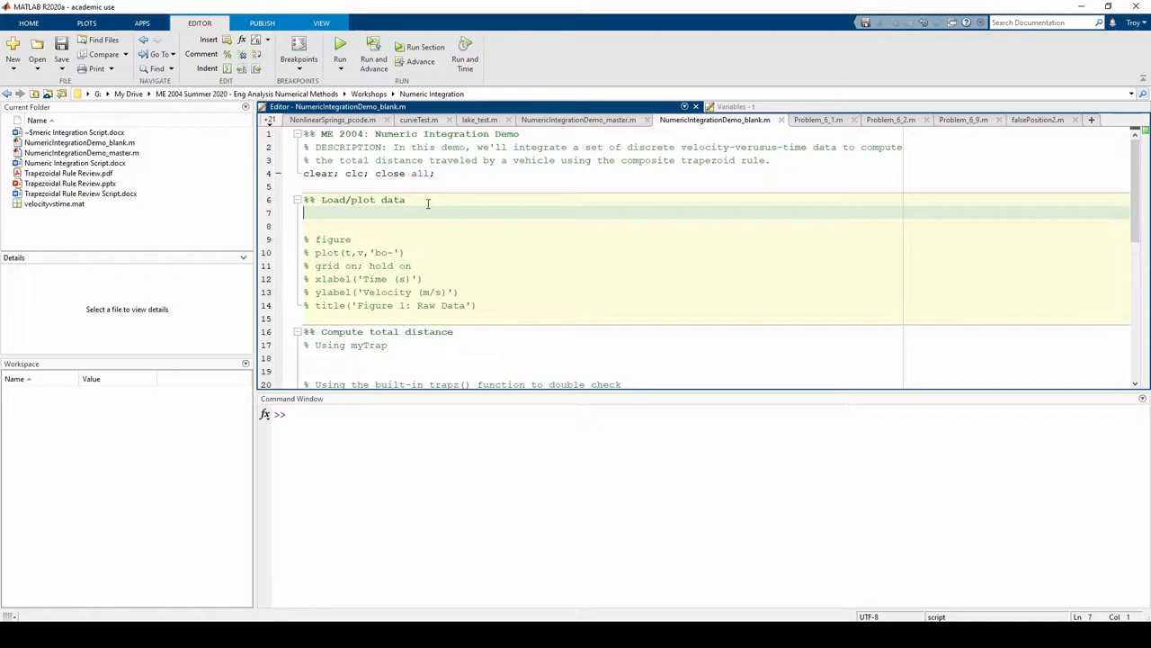
pyautogui.write("load('velocityvstime")
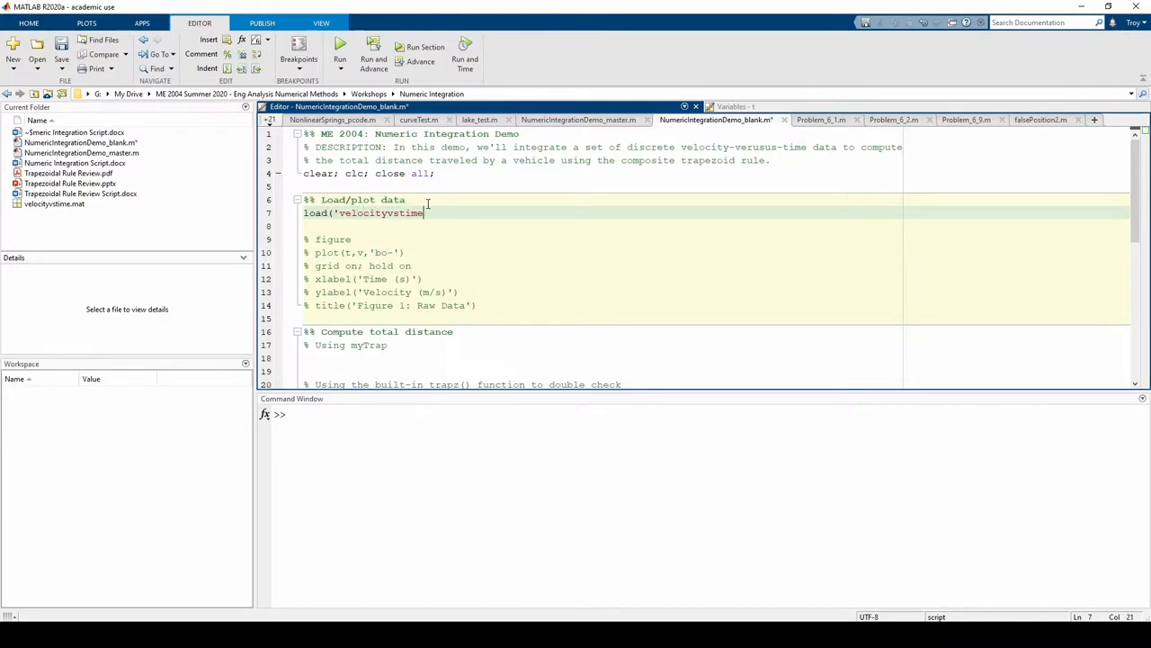
pyautogui.write(".mat')")
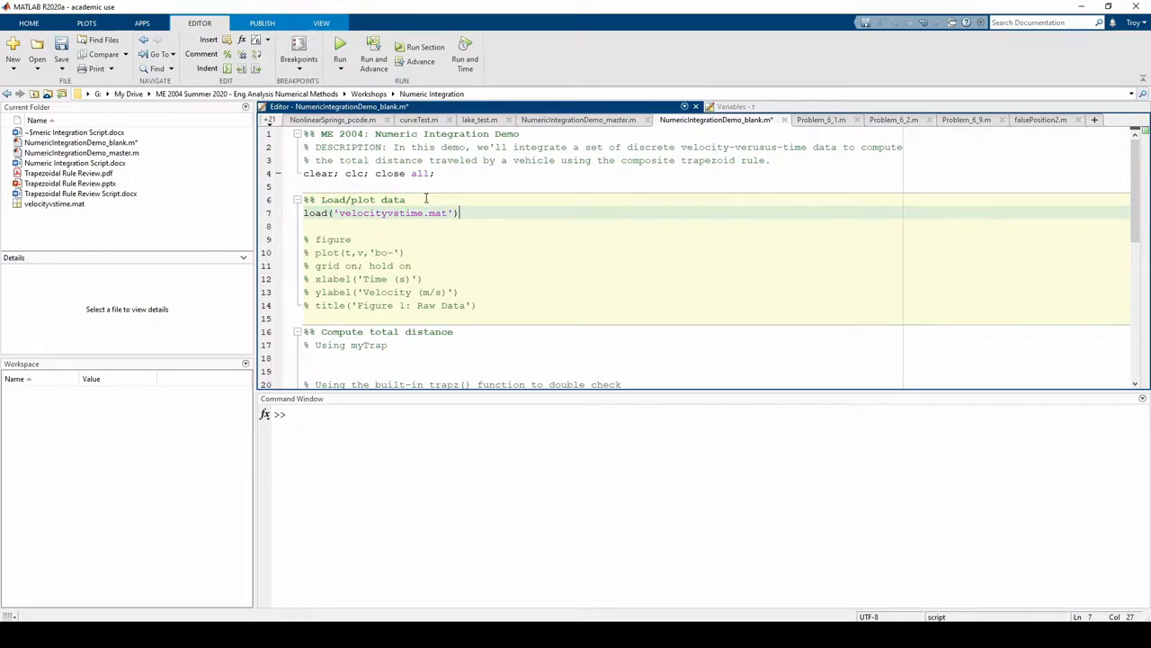
pyautogui.moveTo(342, 255)
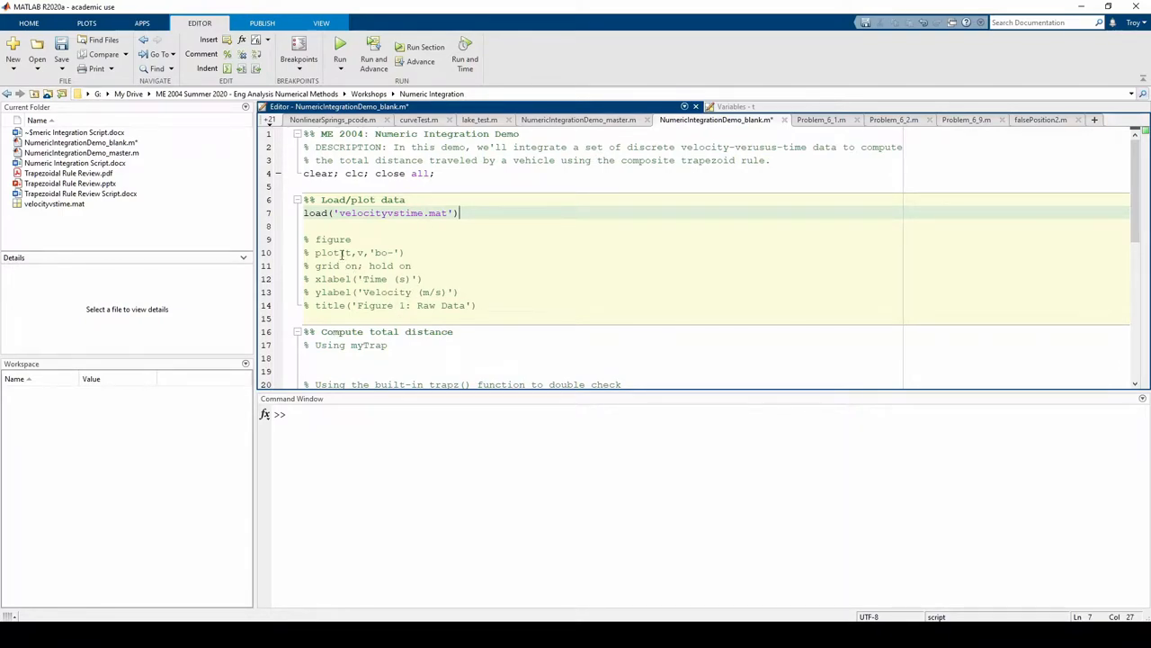
pyautogui.moveTo(342, 247)
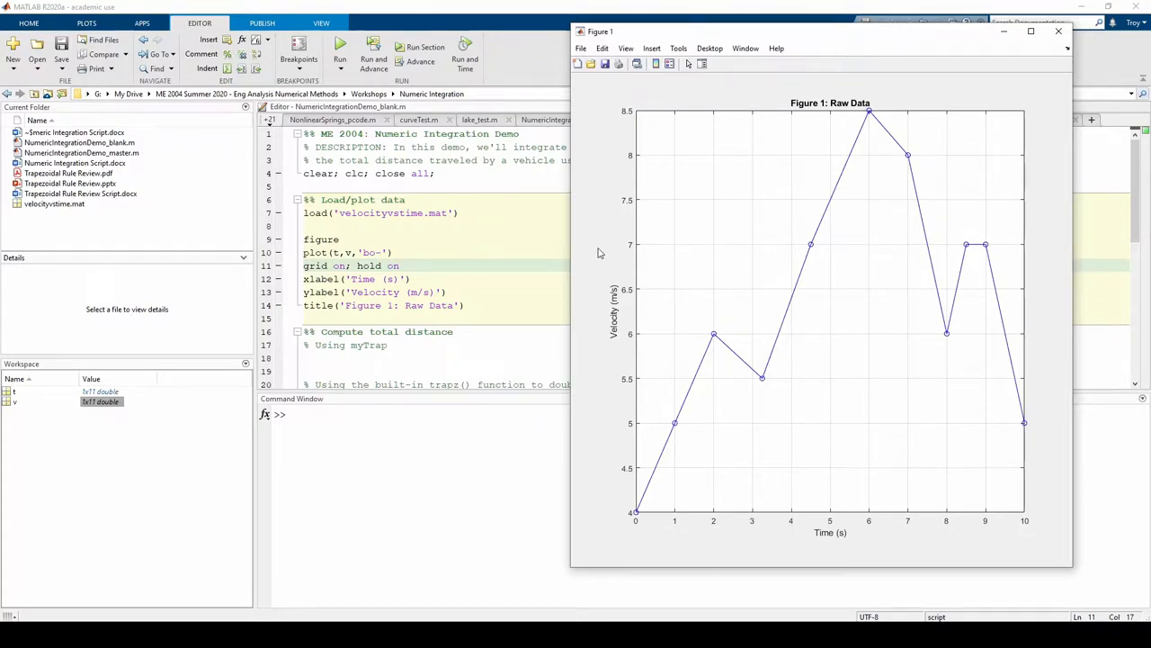
pyautogui.moveTo(575, 431)
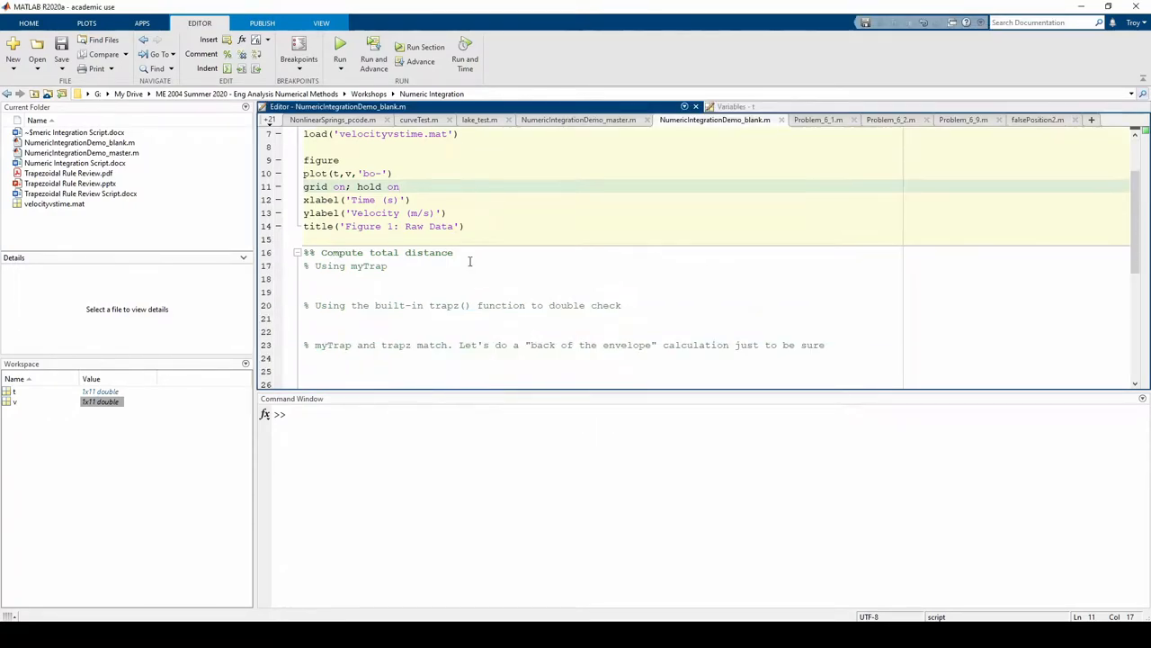
# Declare function I = myTrap(x,y) on line 32 with a closing end on line 45
pyautogui.scroll(-3)
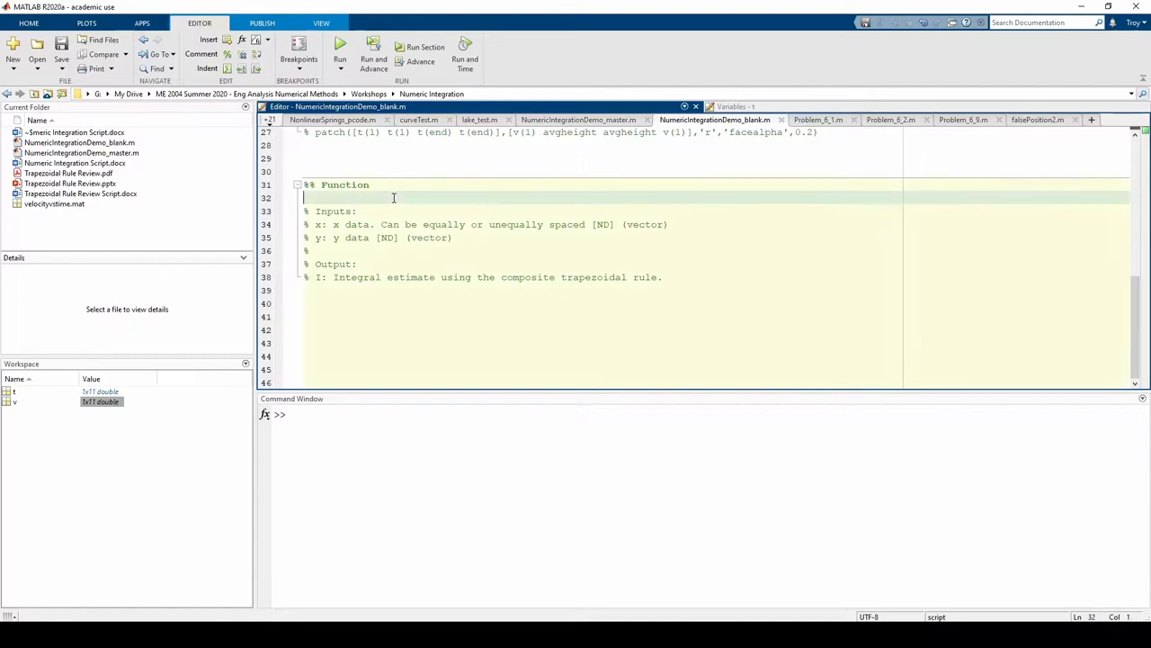
pyautogui.write('function I =')
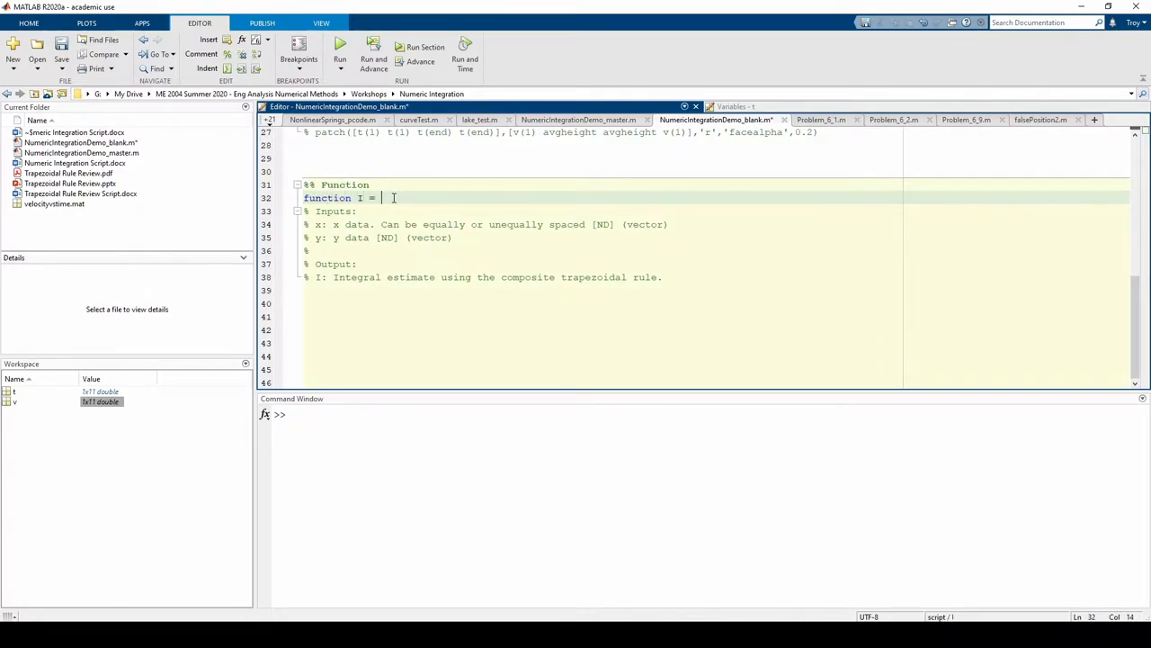
pyautogui.write('myTrap(x')
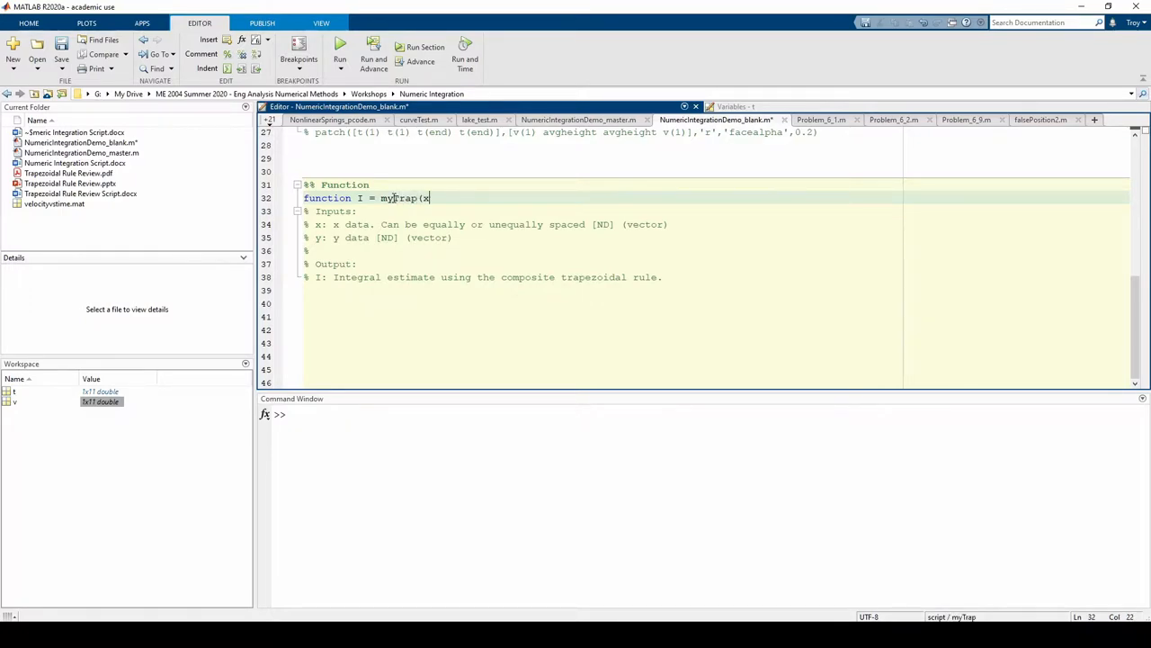
pyautogui.write(',y)')
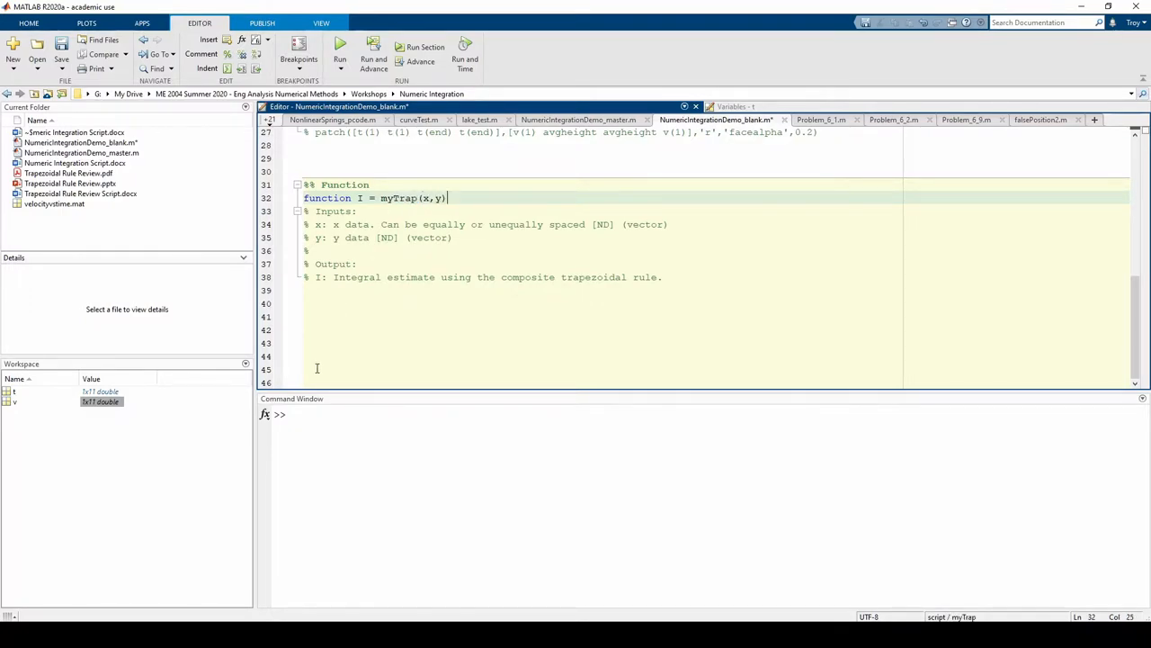
pyautogui.write('end')
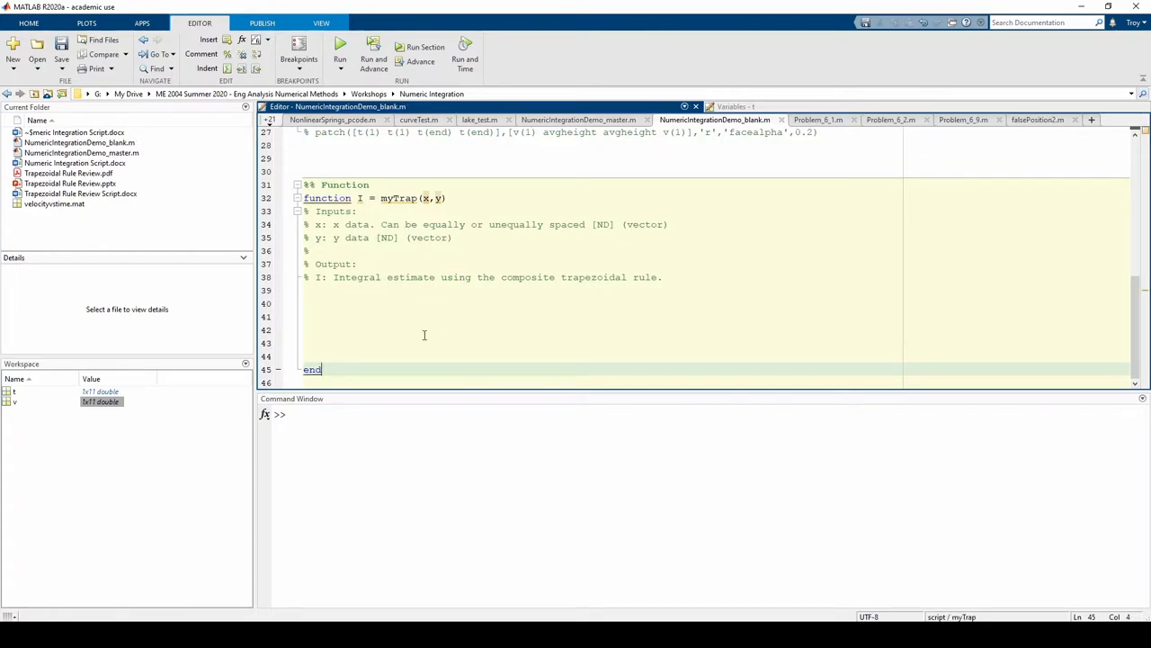
pyautogui.doubleClick(399, 198)
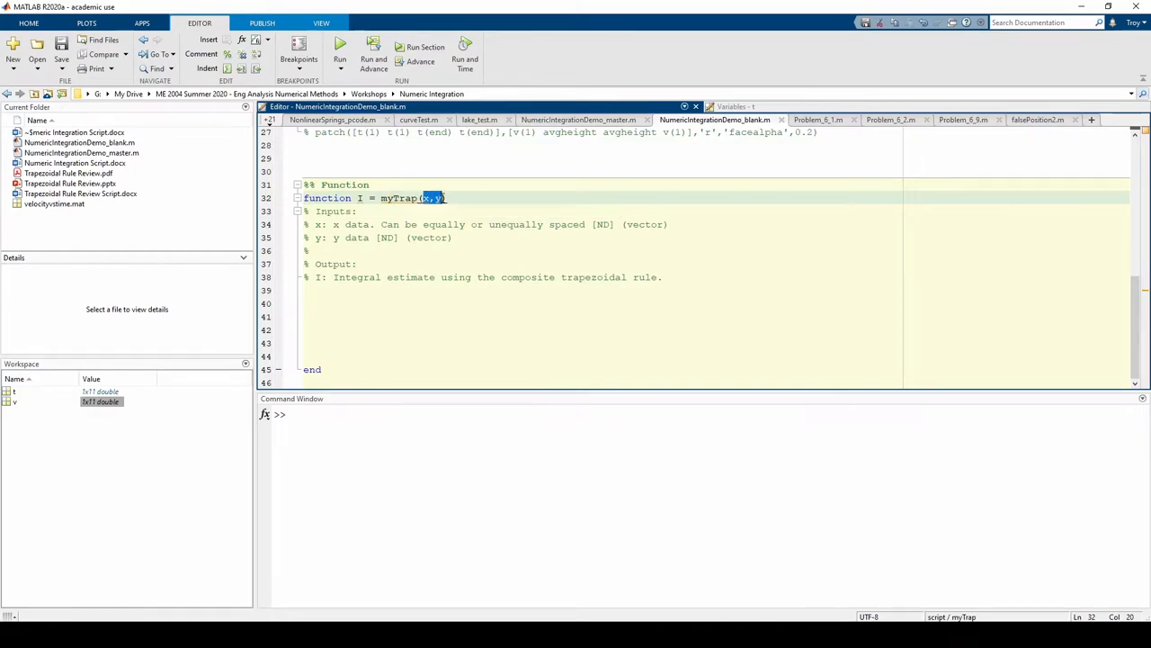
pyautogui.click(358, 198)
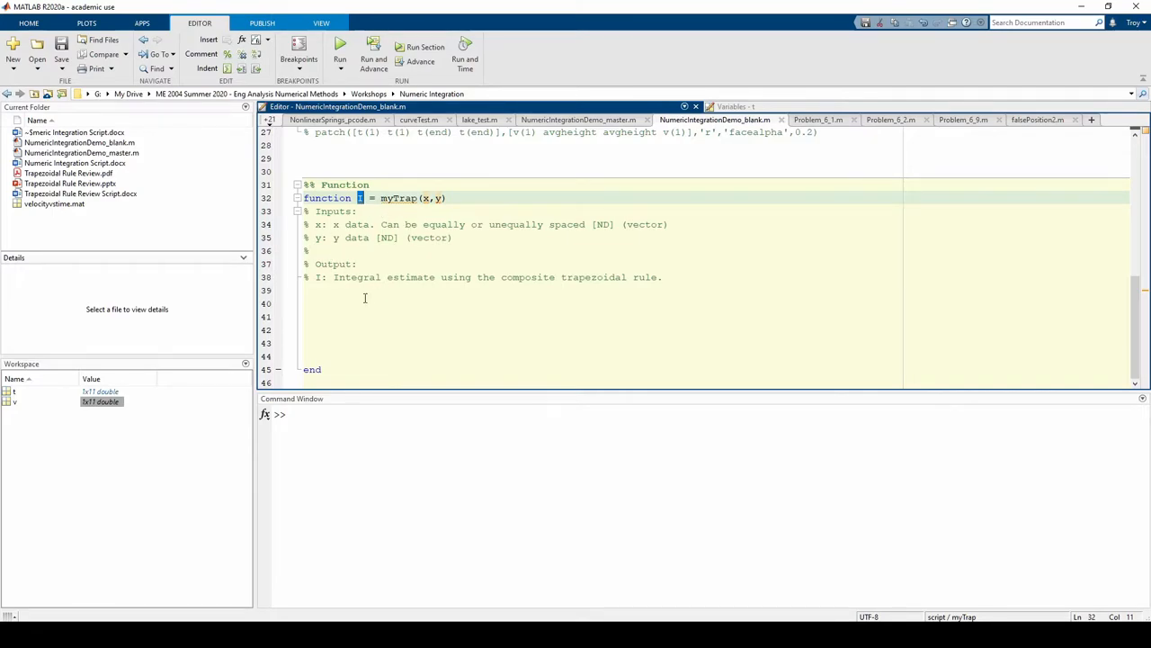
pyautogui.moveTo(395, 260)
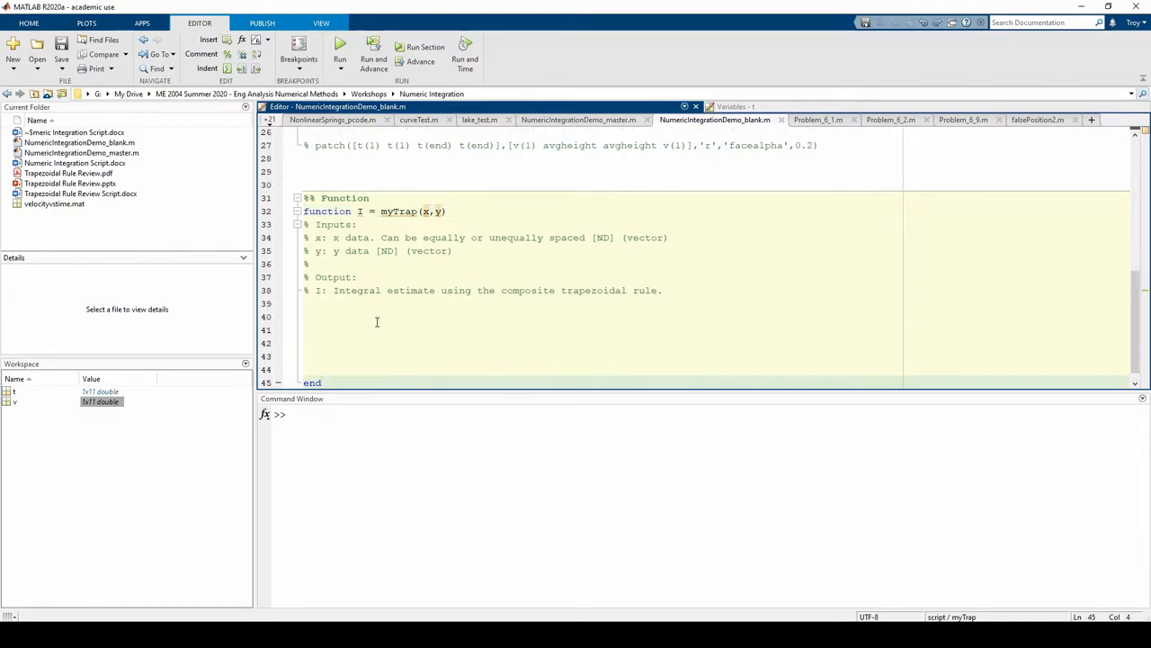
# Set I = 0 and loop i=1:length(x)-1, adding (x(i+1)-x(i))*(y(i+1)+y(i))/2 to I
pyautogui.write('I = 0;')
pyautogui.click(713, 329)
pyautogui.write('for')
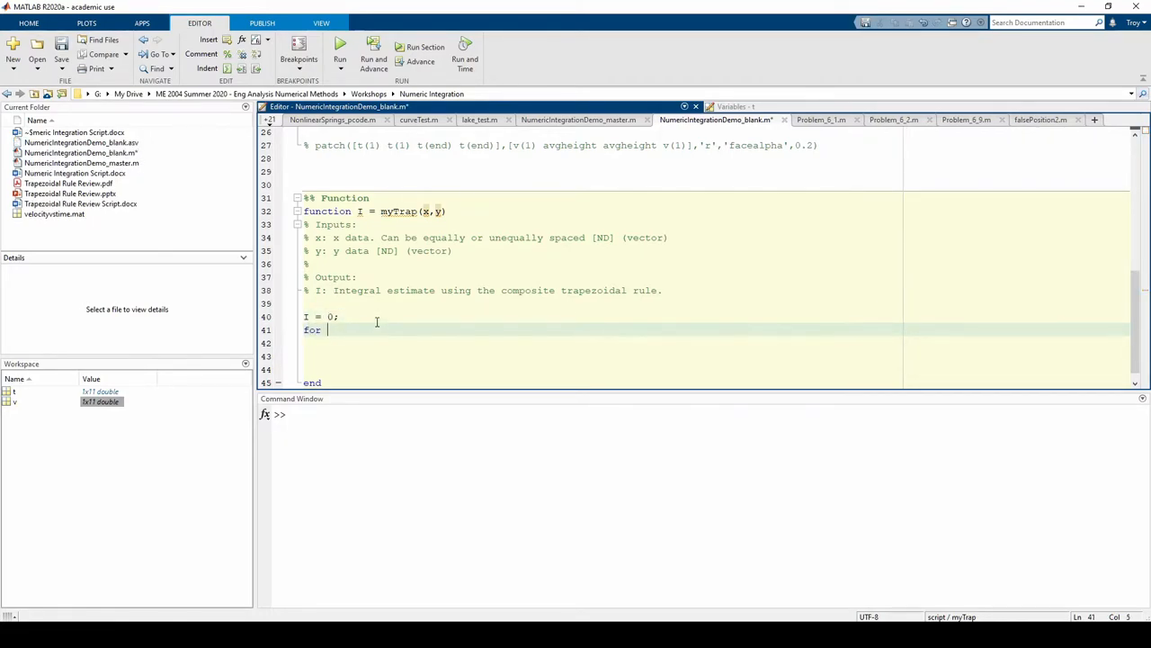
pyautogui.write('i=1:')
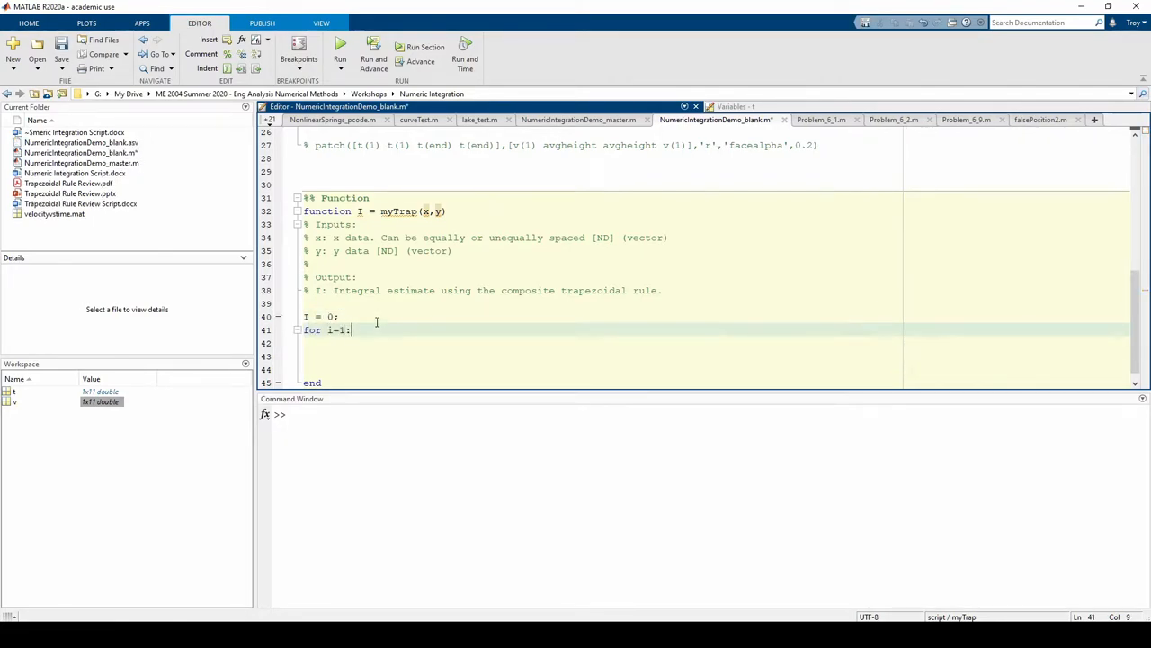
pyautogui.write('length(x)-1')
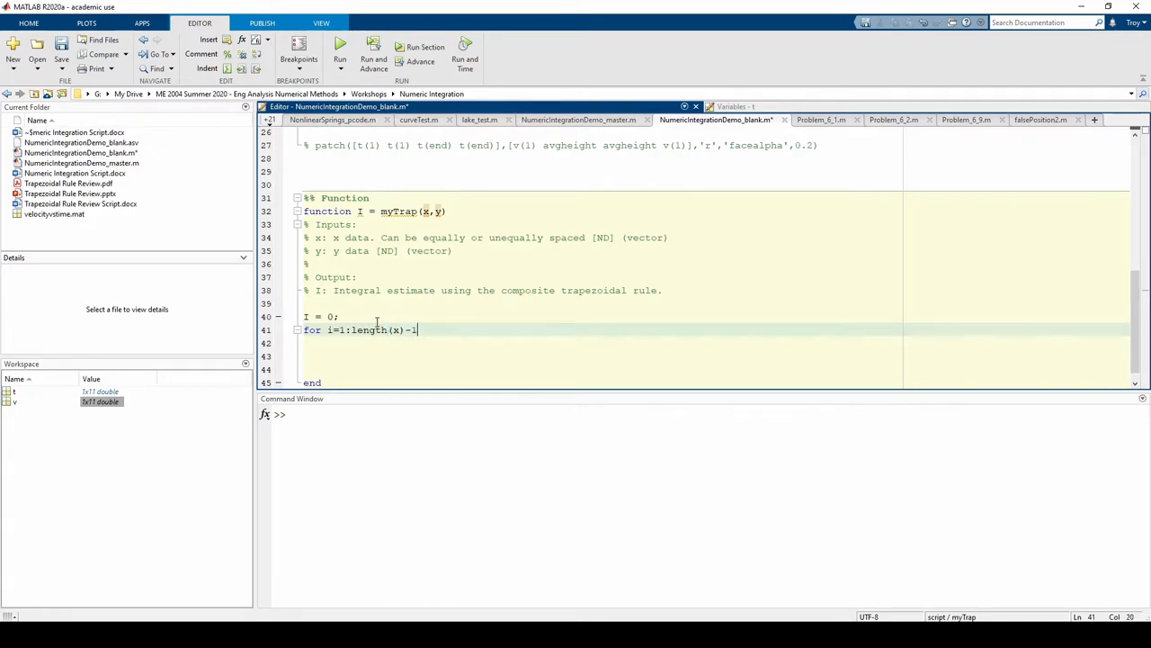
pyautogui.press('Return')
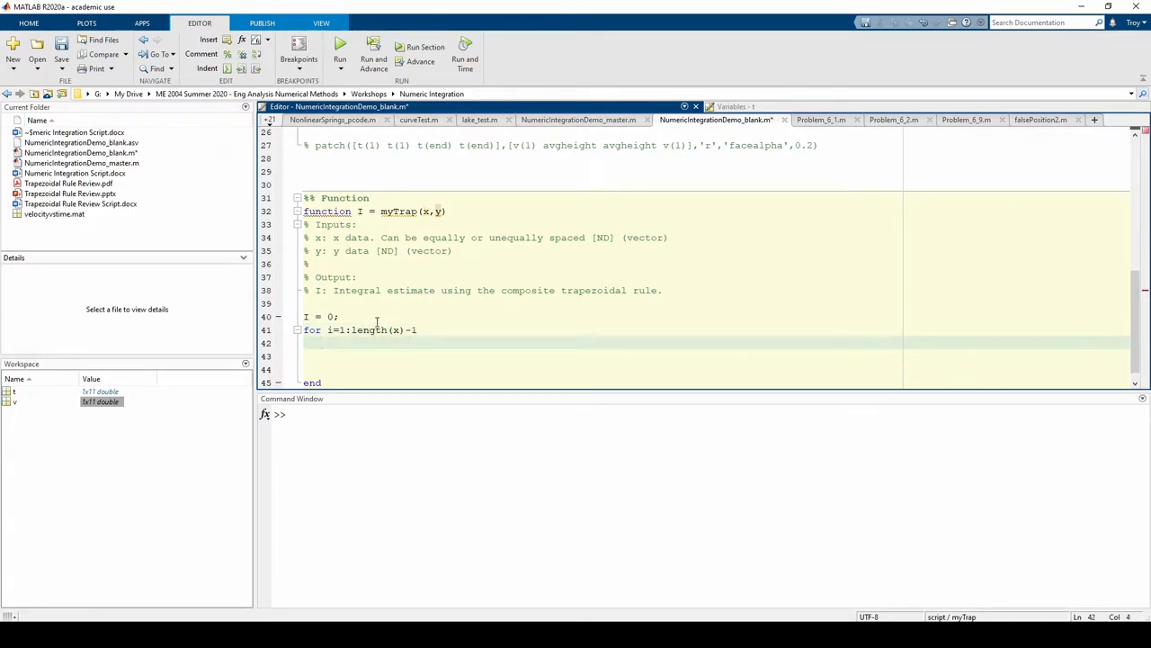
pyautogui.write('I = I + (x(i+1')
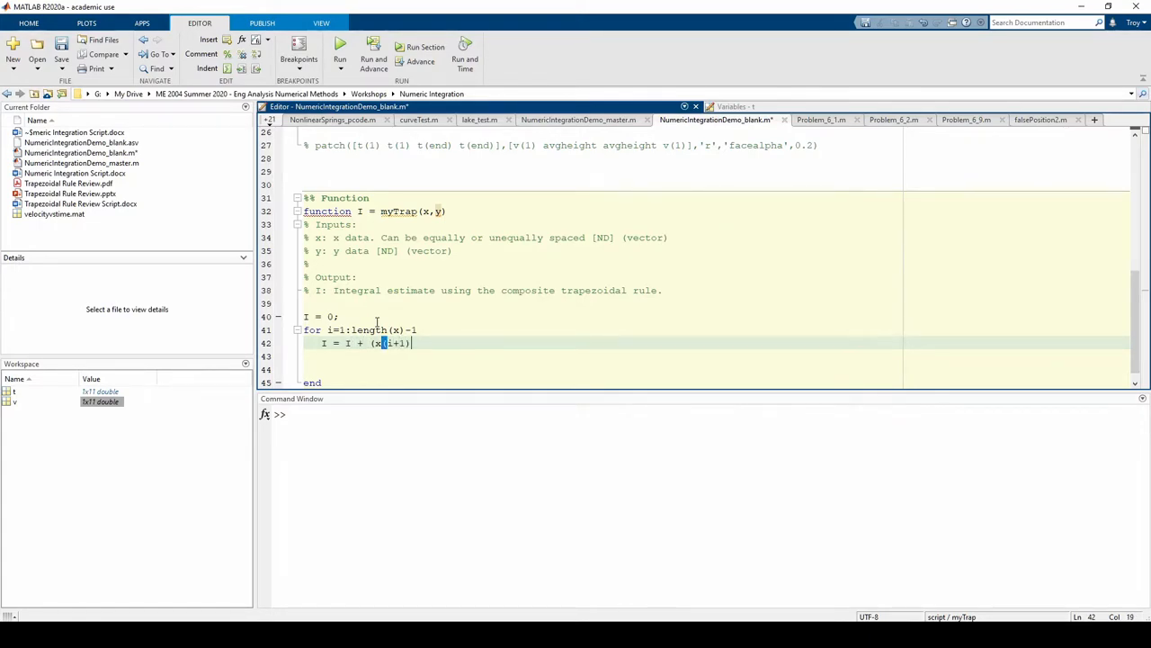
pyautogui.write('-x(i')
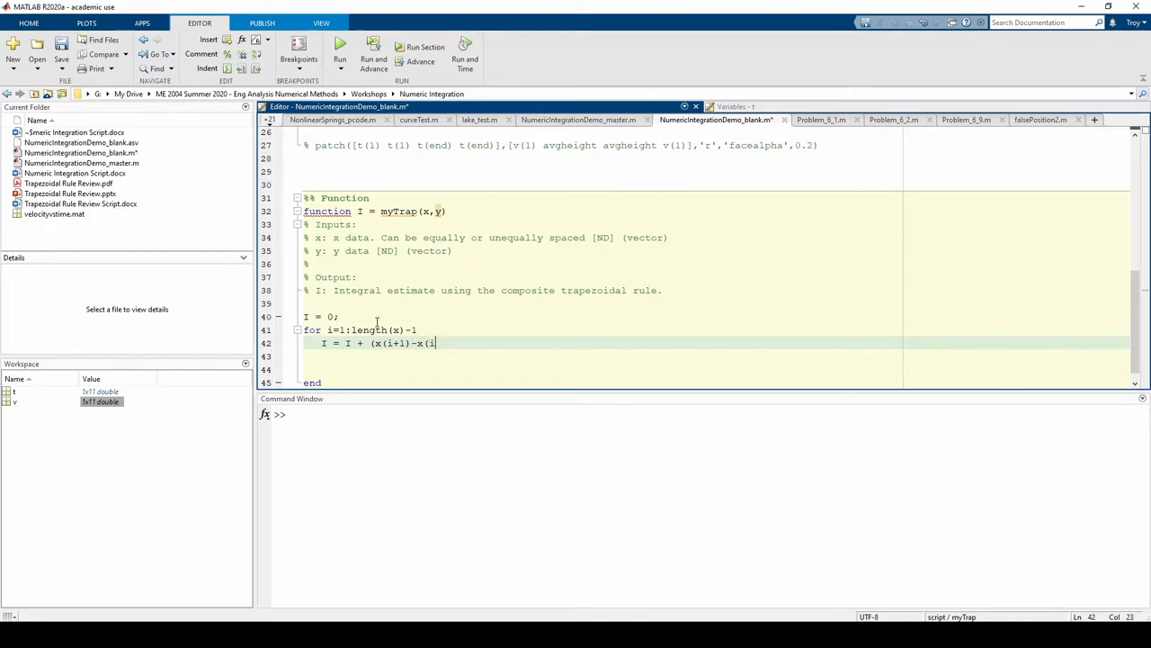
pyautogui.write('))*(')
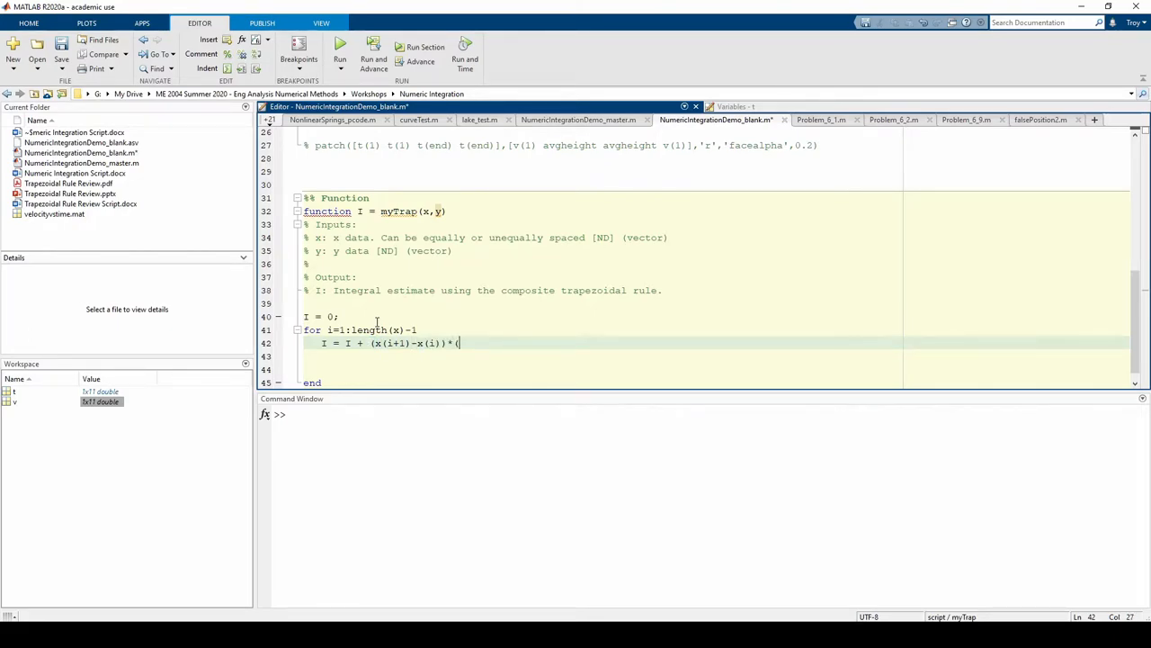
pyautogui.write('(y(i+')
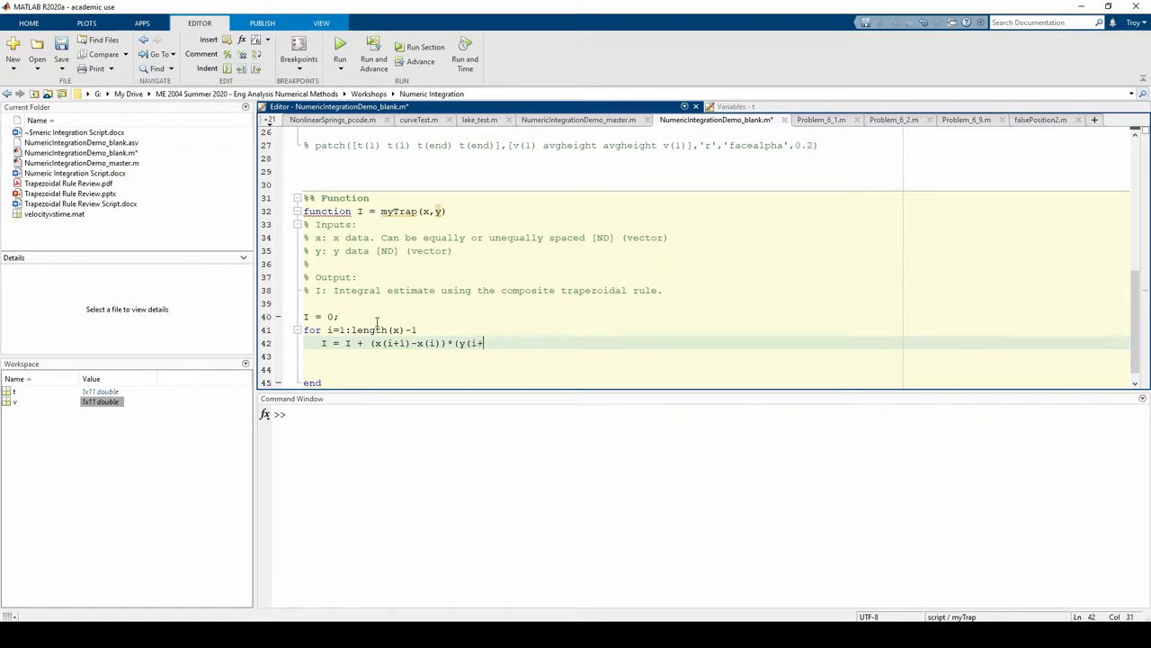
pyautogui.write('1)+y(i))/2;')
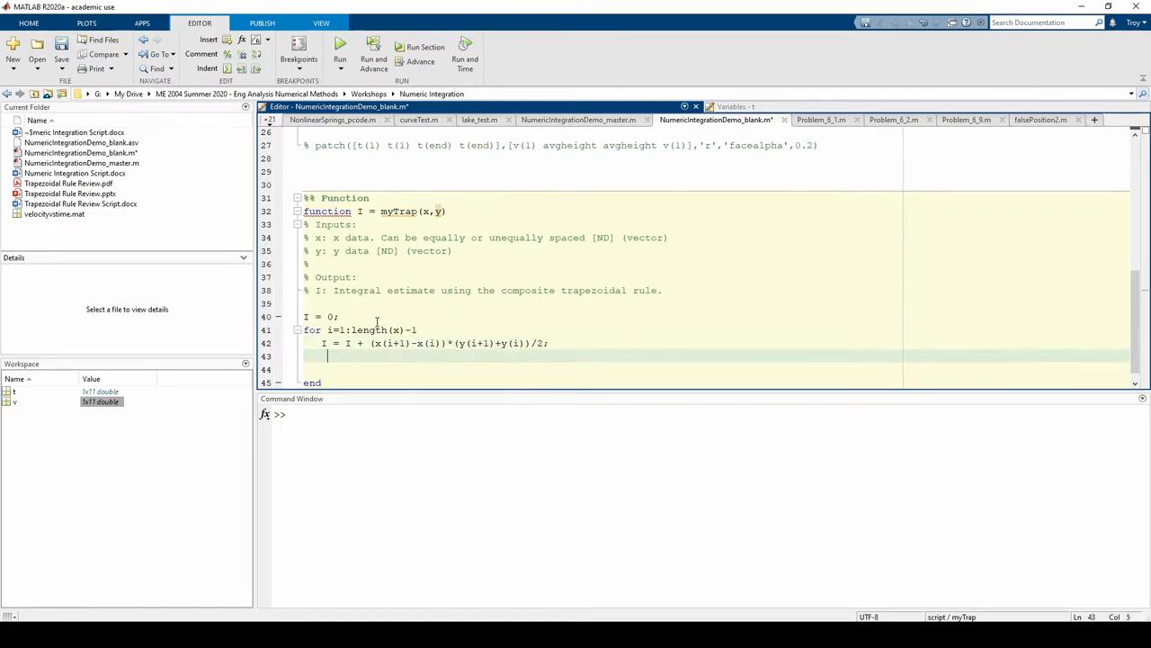
pyautogui.write('end')
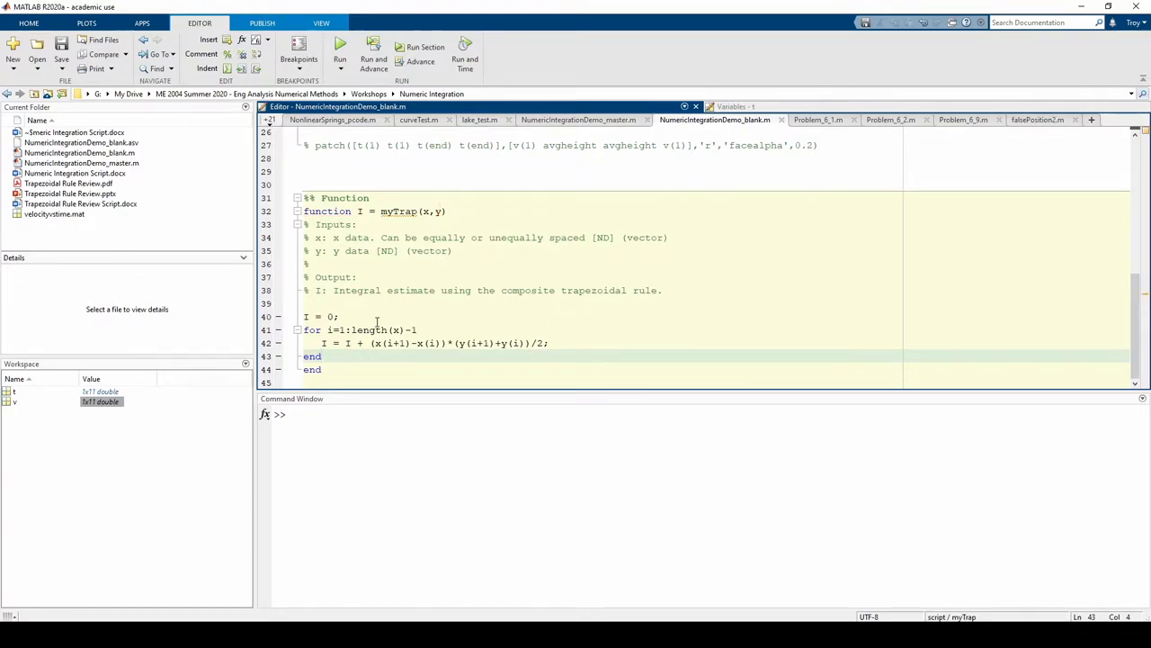
pyautogui.moveTo(541, 357)
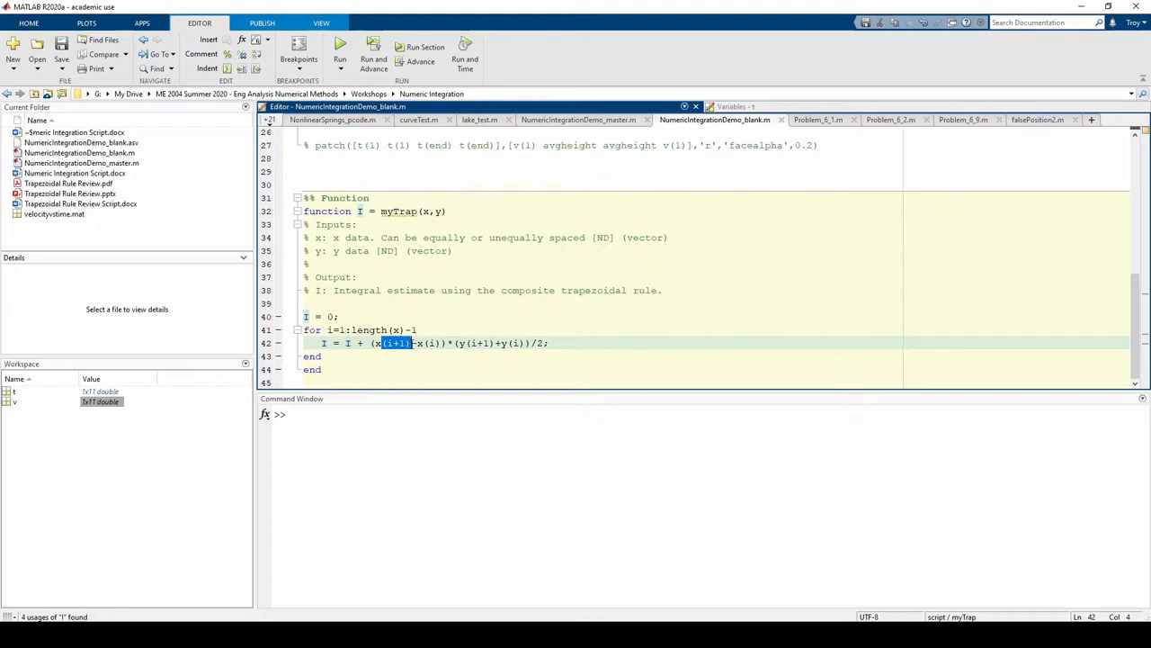
pyautogui.doubleClick(481, 342)
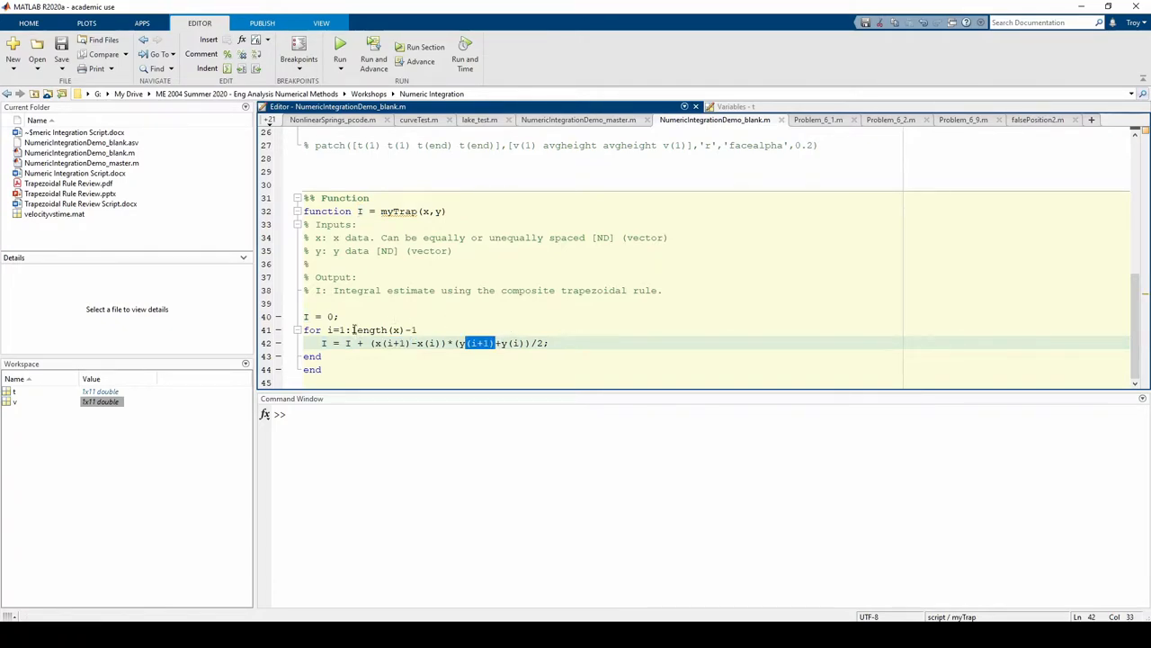
pyautogui.doubleClick(382, 330)
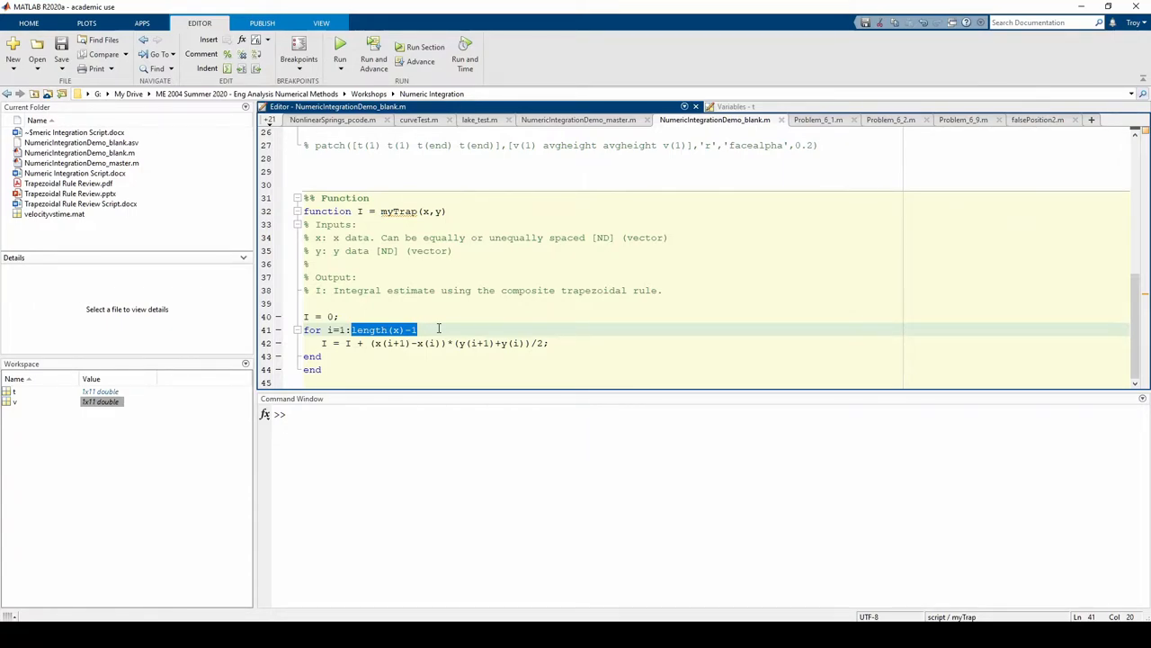
pyautogui.click(416, 329)
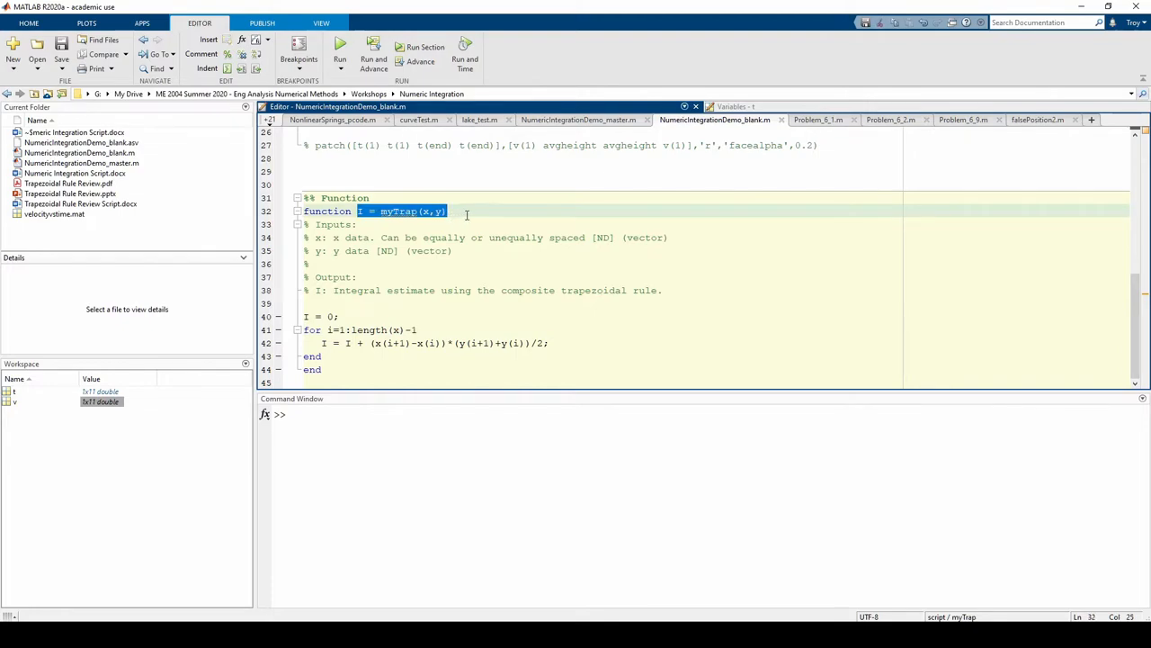
# Add a line totDist = myTrap(t,v) on line 18, edited from I = myTrap(x,y)
pyautogui.scroll(3)
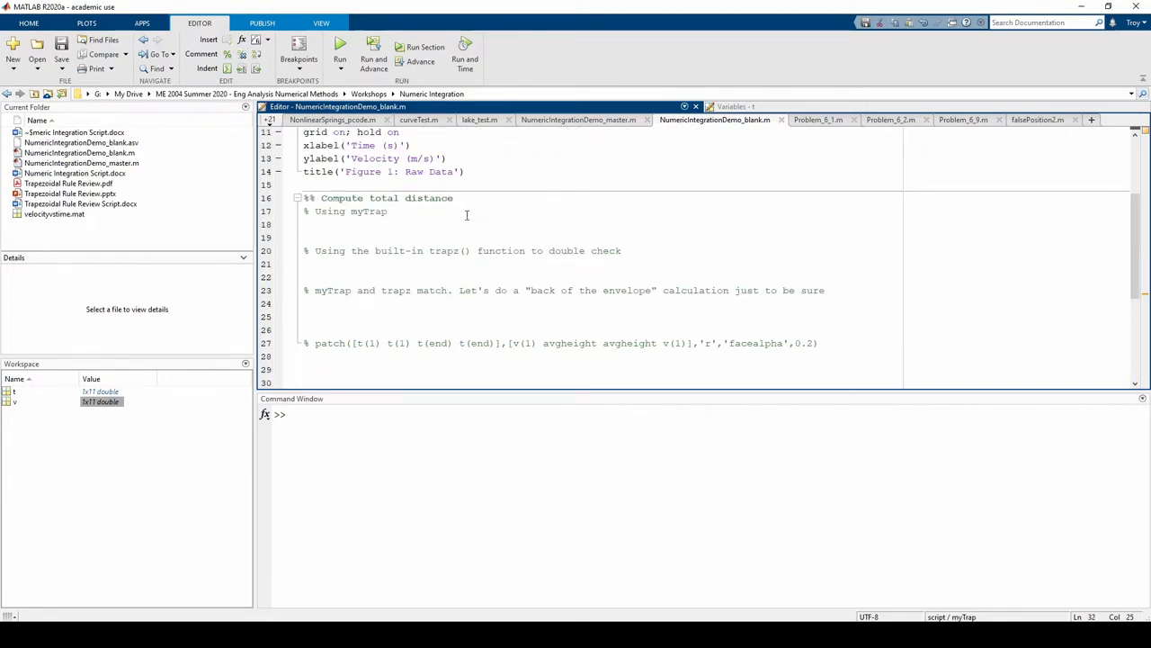
pyautogui.write('I = myTrap(x,y)')
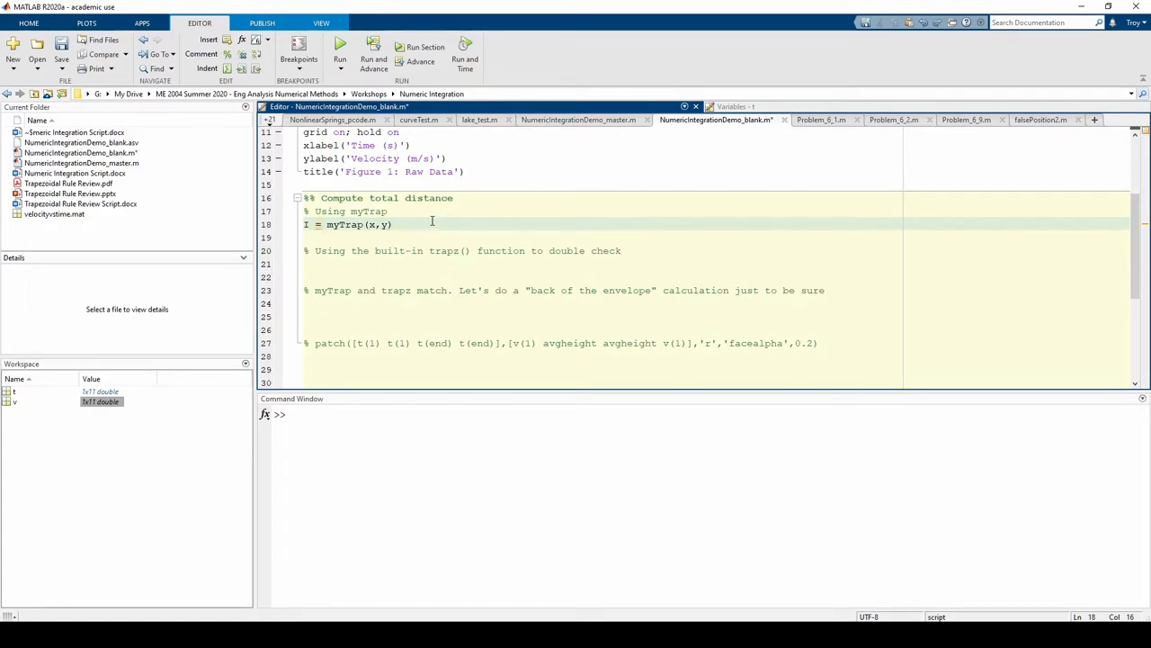
pyautogui.moveTo(366, 215)
pyautogui.write('t')
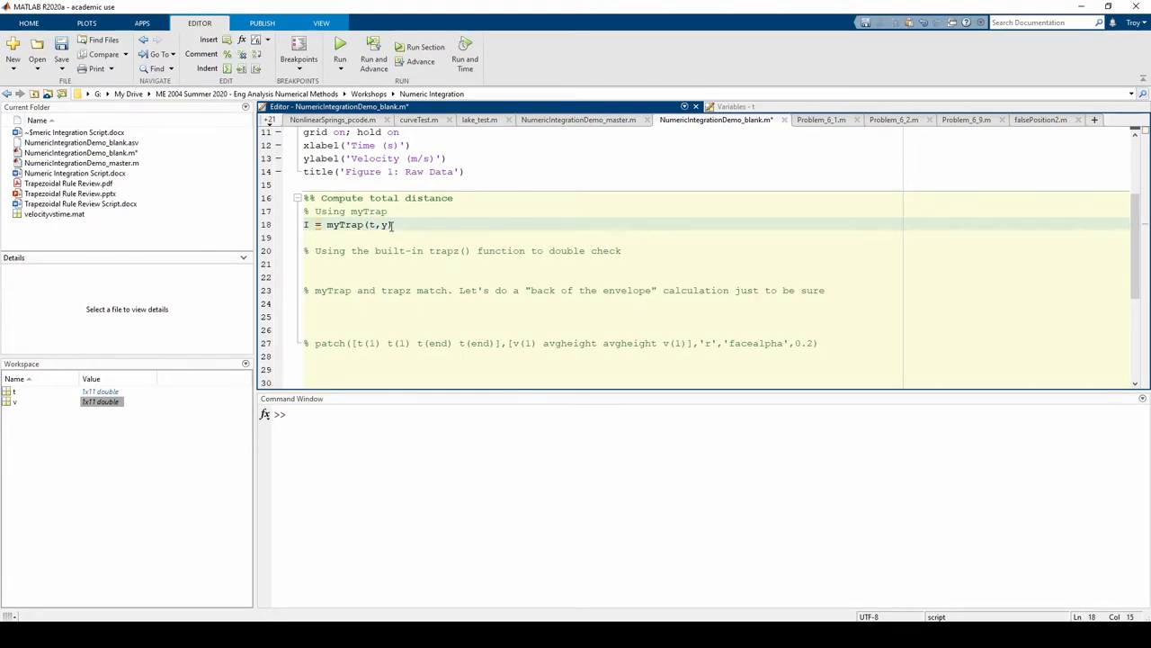
pyautogui.write('v')
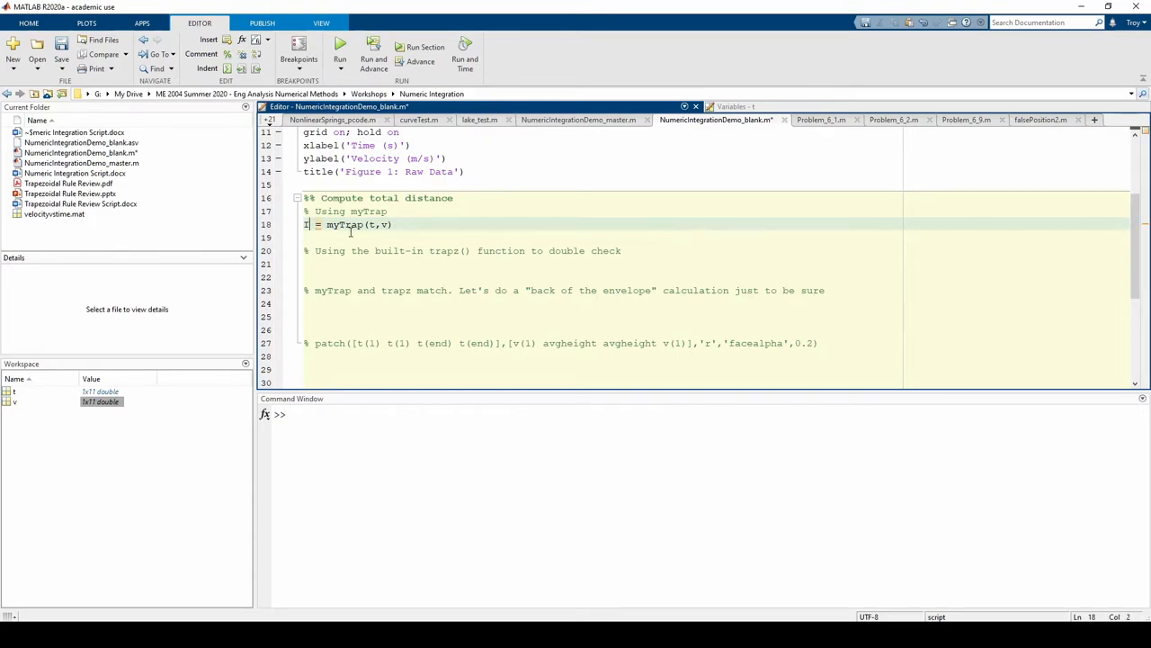
pyautogui.write('otD')
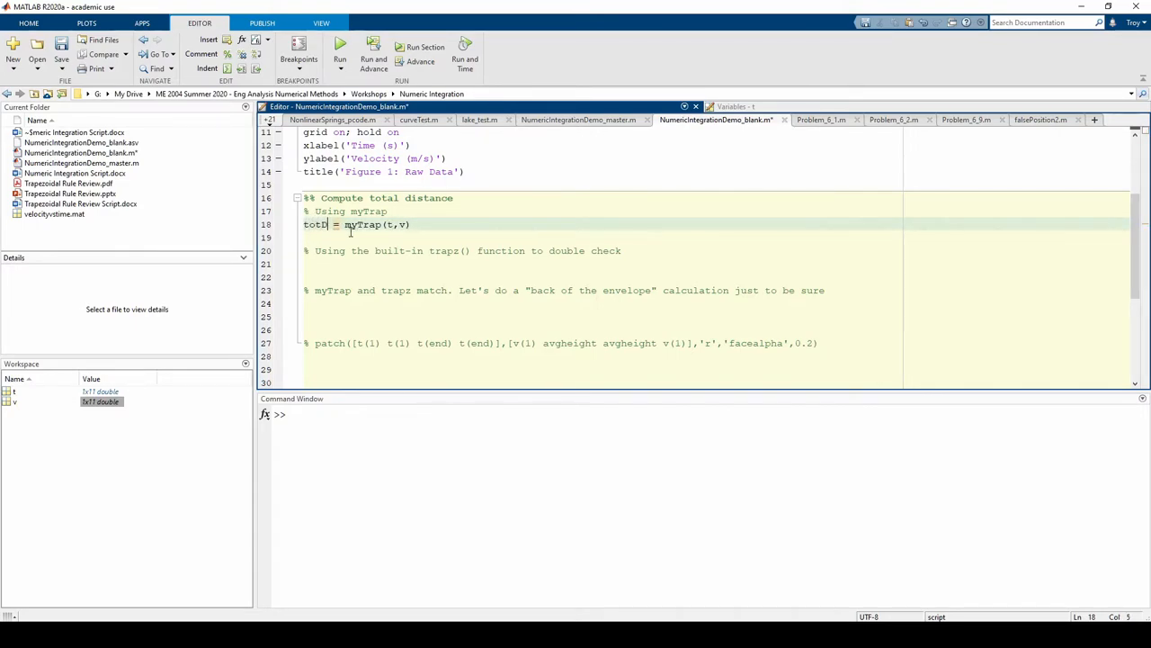
pyautogui.write('ist')
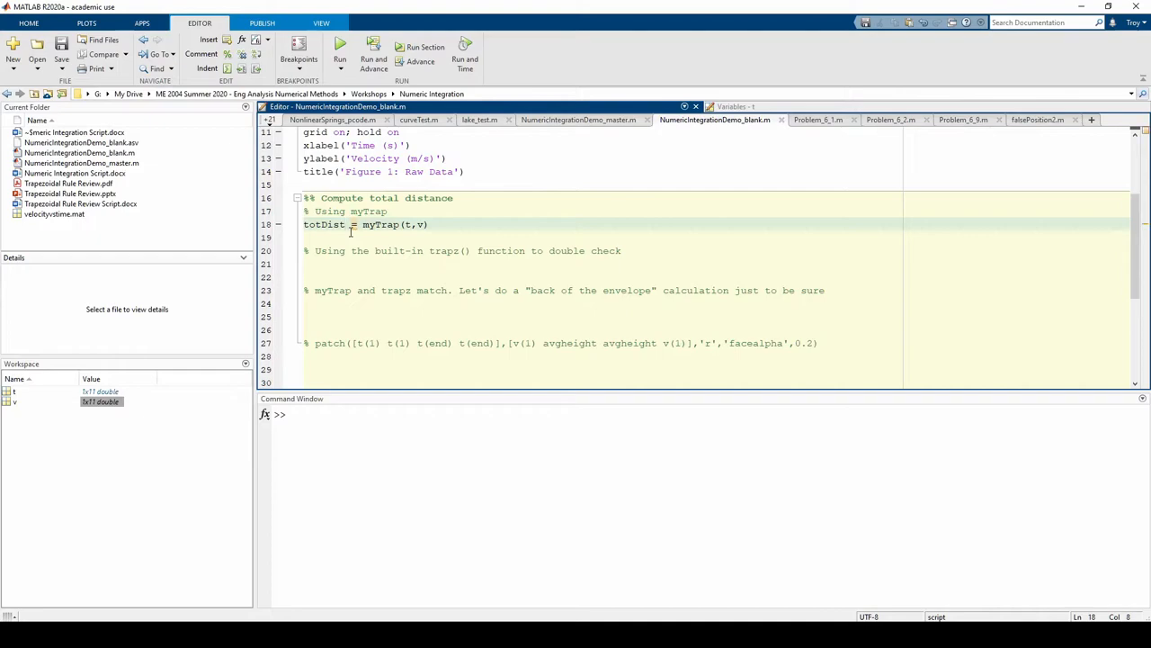
# Run the script and check totDist = 64.6250 in the Command Window
pyautogui.click(340, 47)
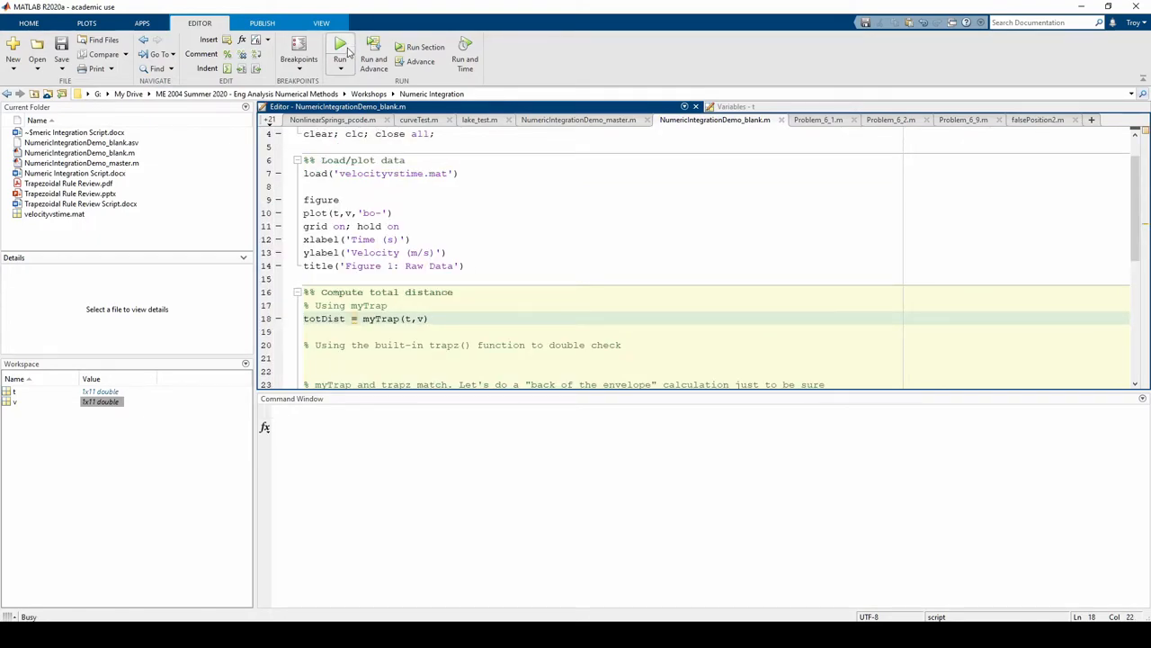
pyautogui.click(340, 44)
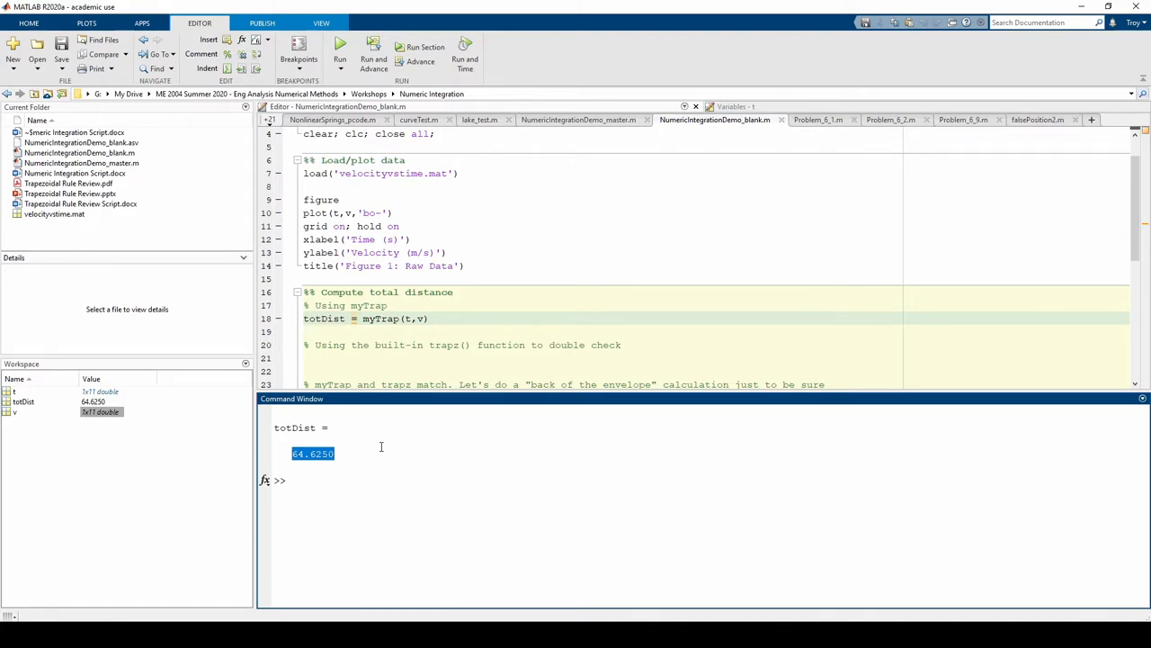
pyautogui.click(288, 480)
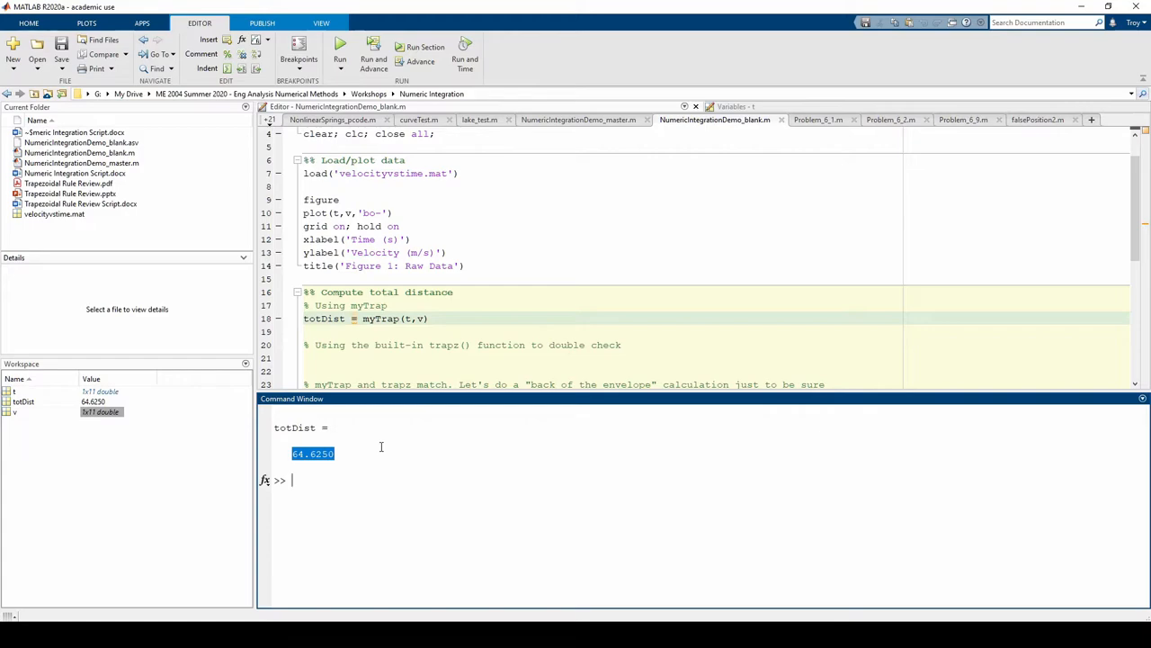
pyautogui.scroll(-3)
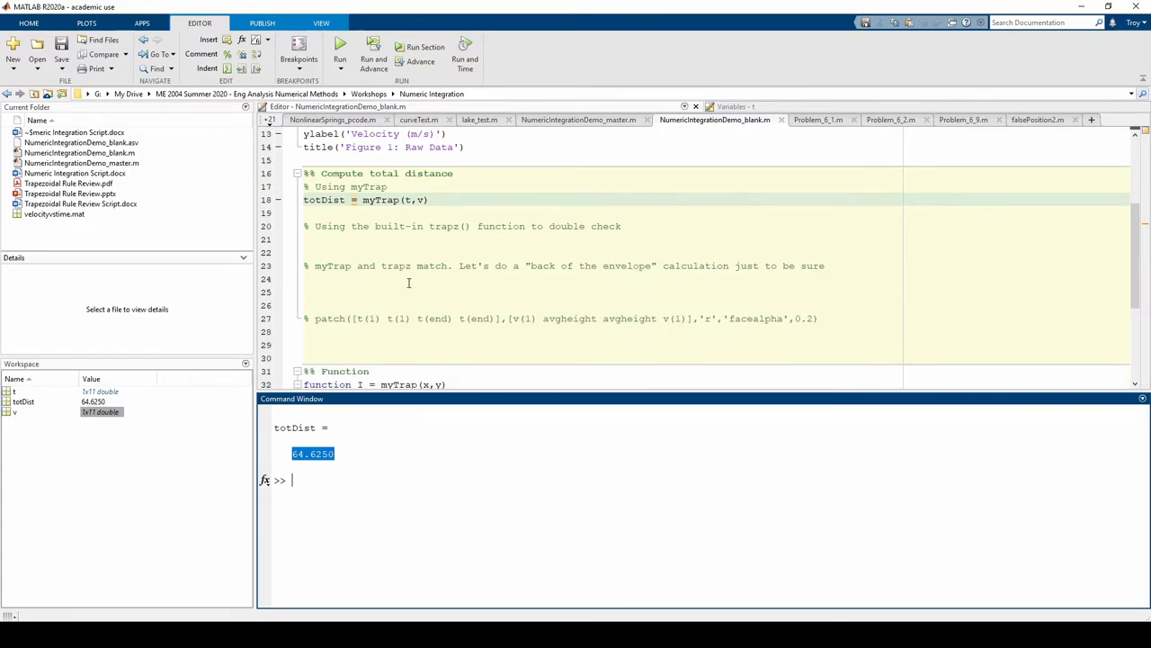
# Enter totDist2 = trapz(t,v) on line 21 below the trapz() double-check comment
pyautogui.click(396, 240)
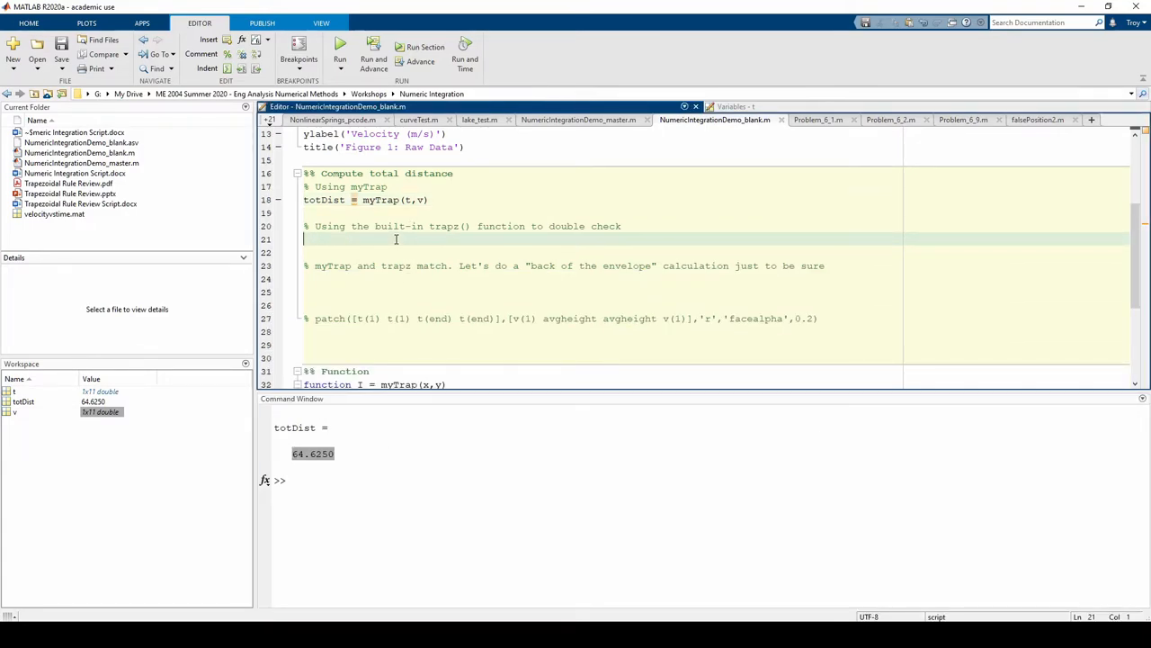
pyautogui.write('totDist2')
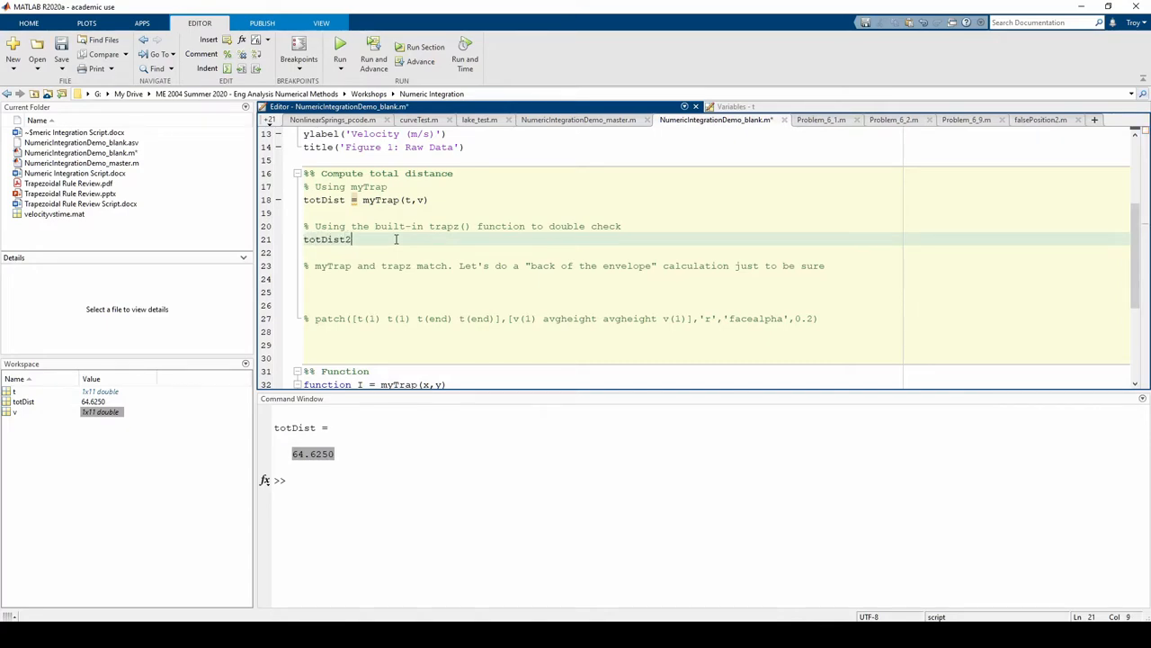
pyautogui.write('= trapz')
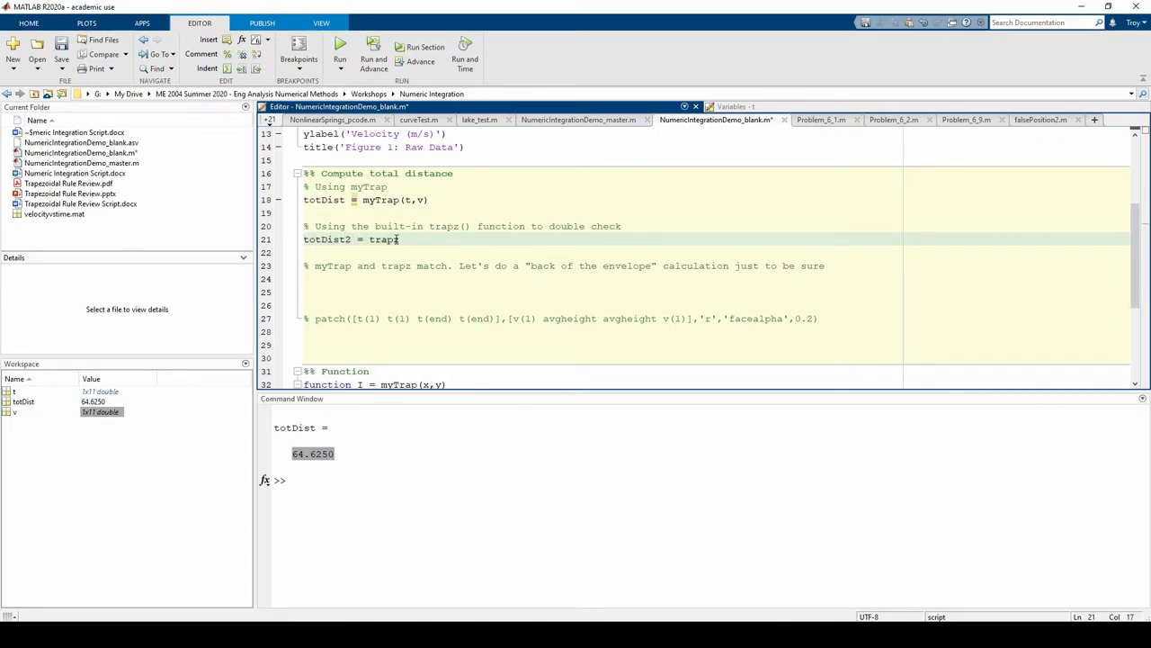
pyautogui.write('(t,v)')
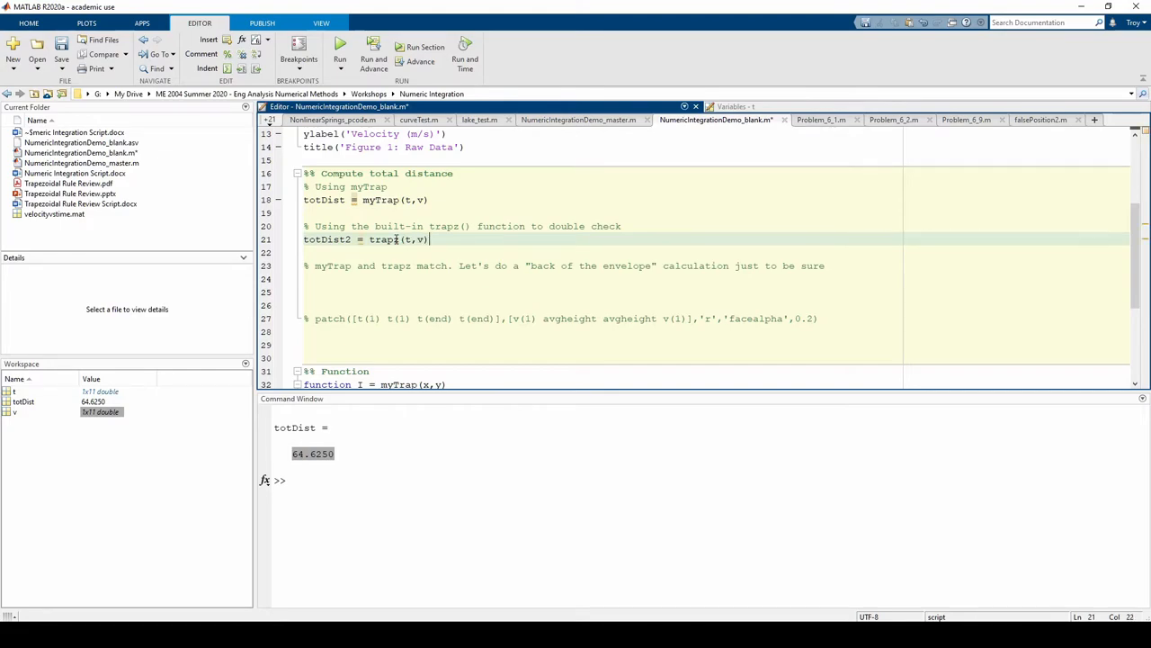
# Rerun the script and view Figure 1, confirming totDist2 also equals 64.6250
pyautogui.click(340, 47)
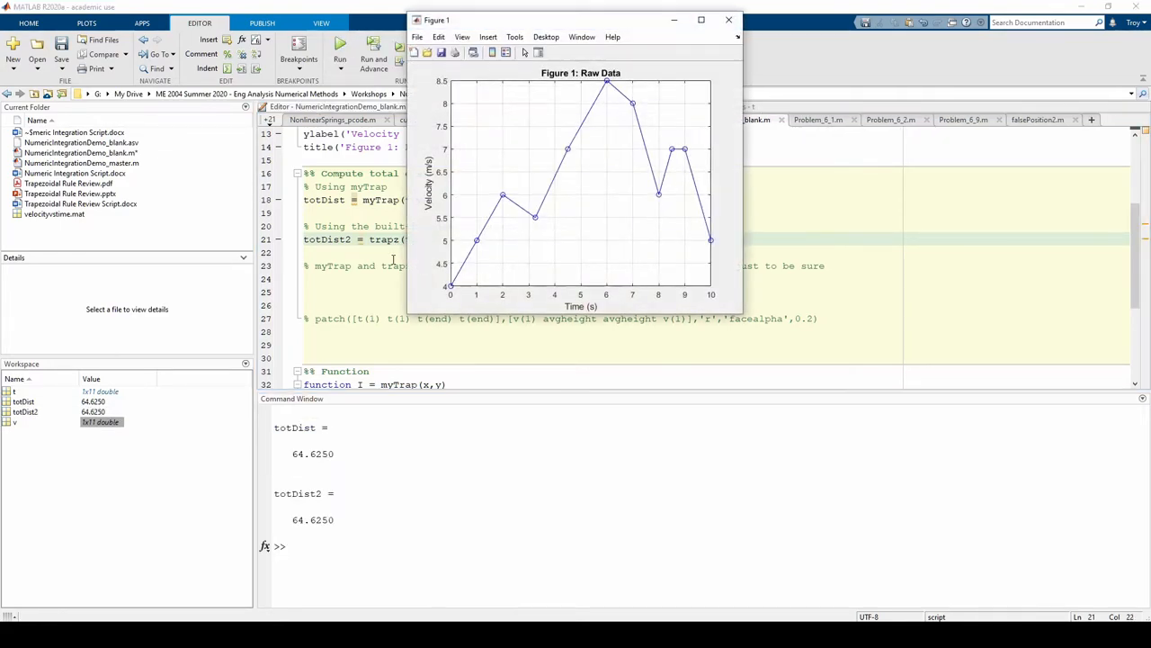
pyautogui.click(729, 20)
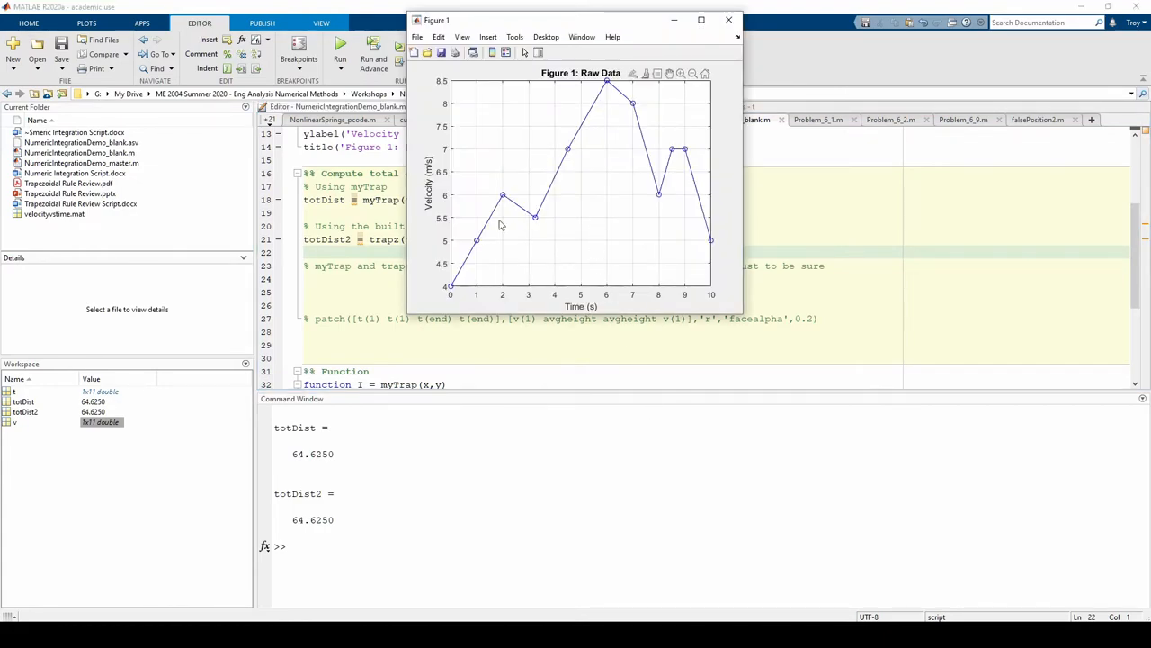
pyautogui.moveTo(731, 265)
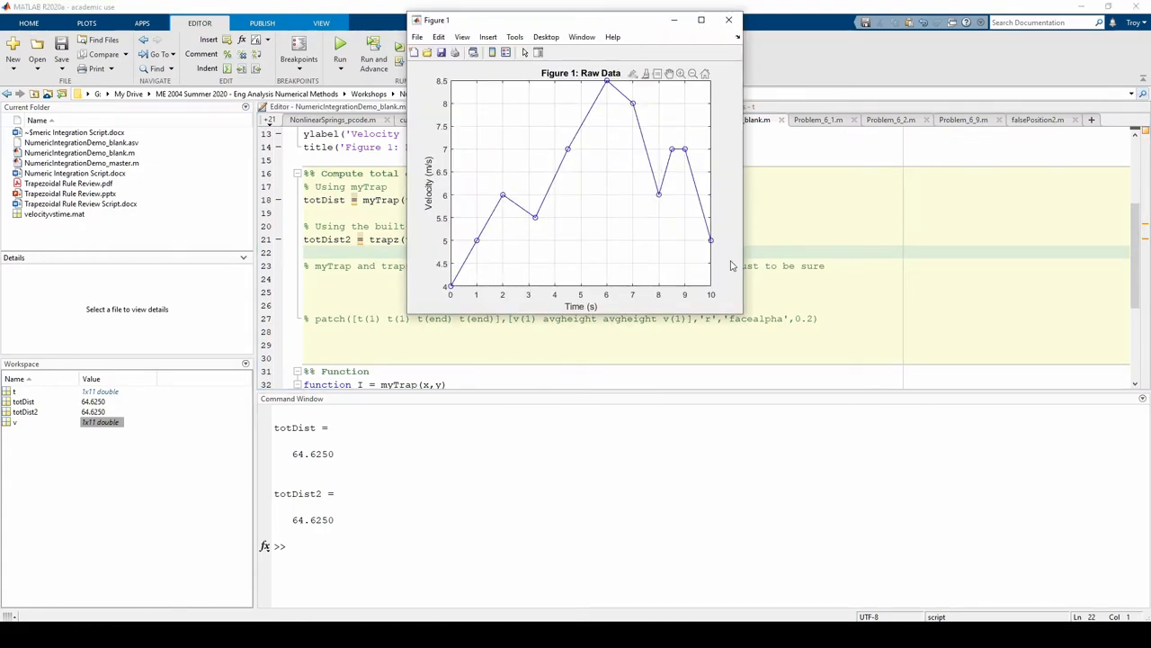
pyautogui.moveTo(478, 297)
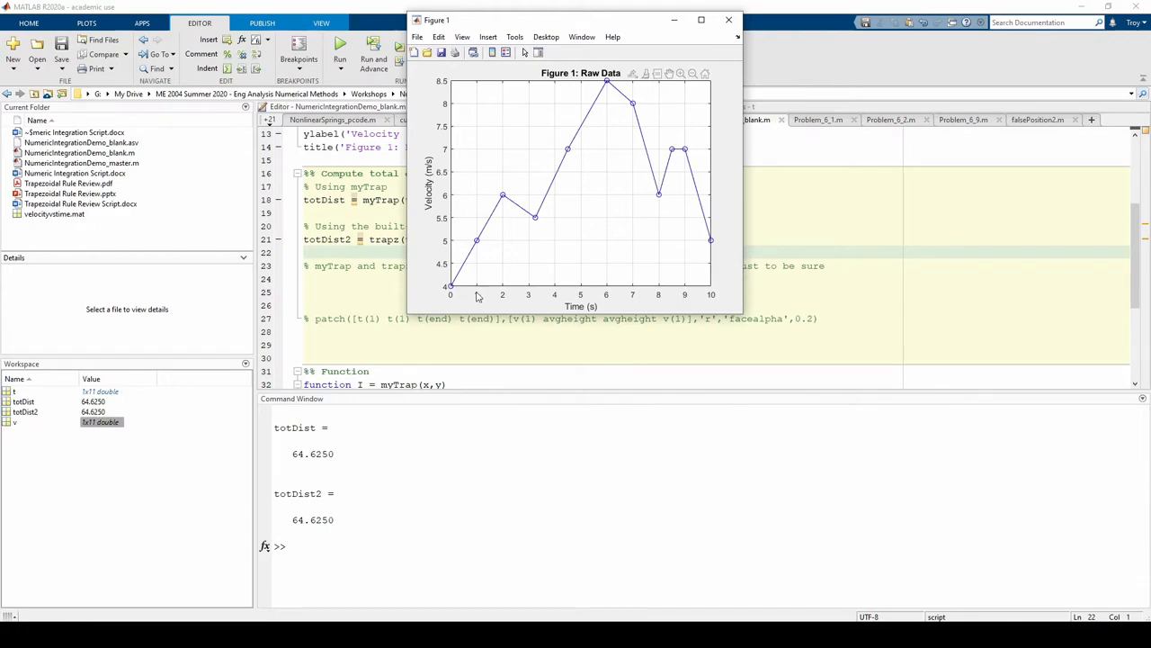
pyautogui.moveTo(661, 281)
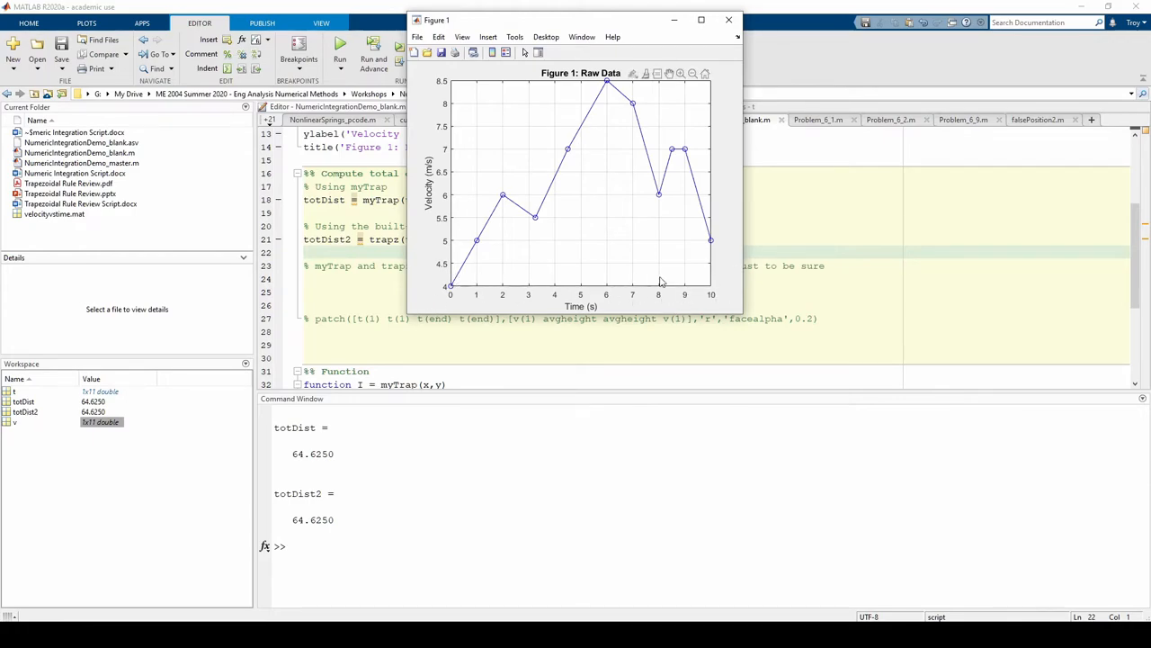
# Enter base = t(end) - t(1); on line 24 under the back-of-the-envelope comment
pyautogui.click(729, 19)
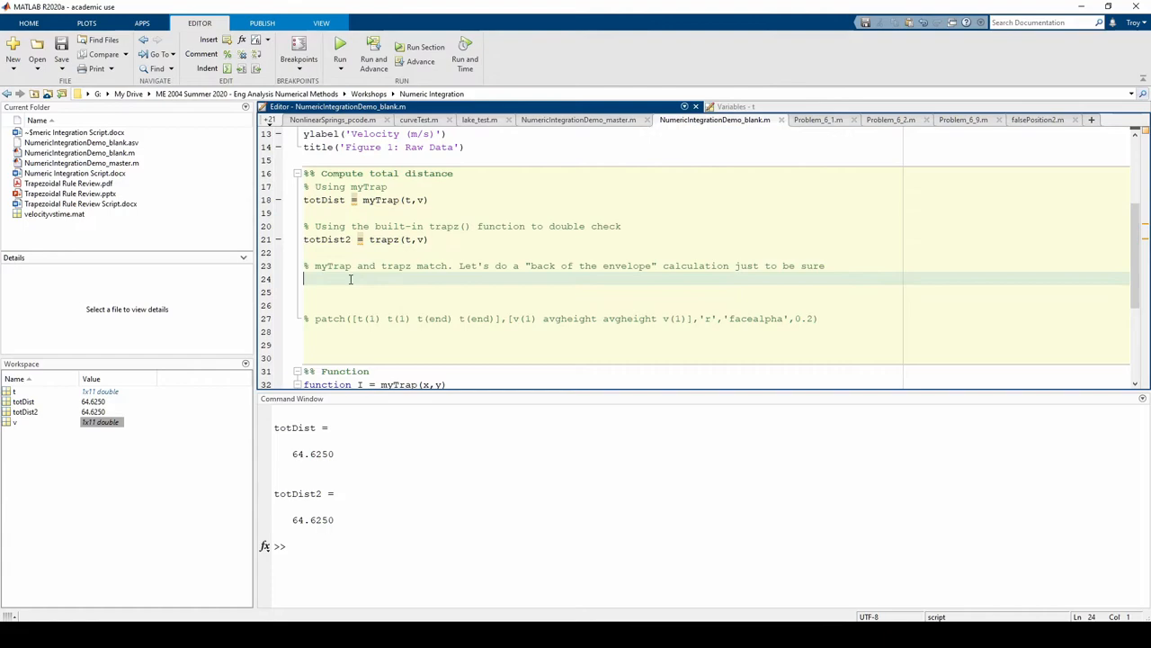
pyautogui.write('base')
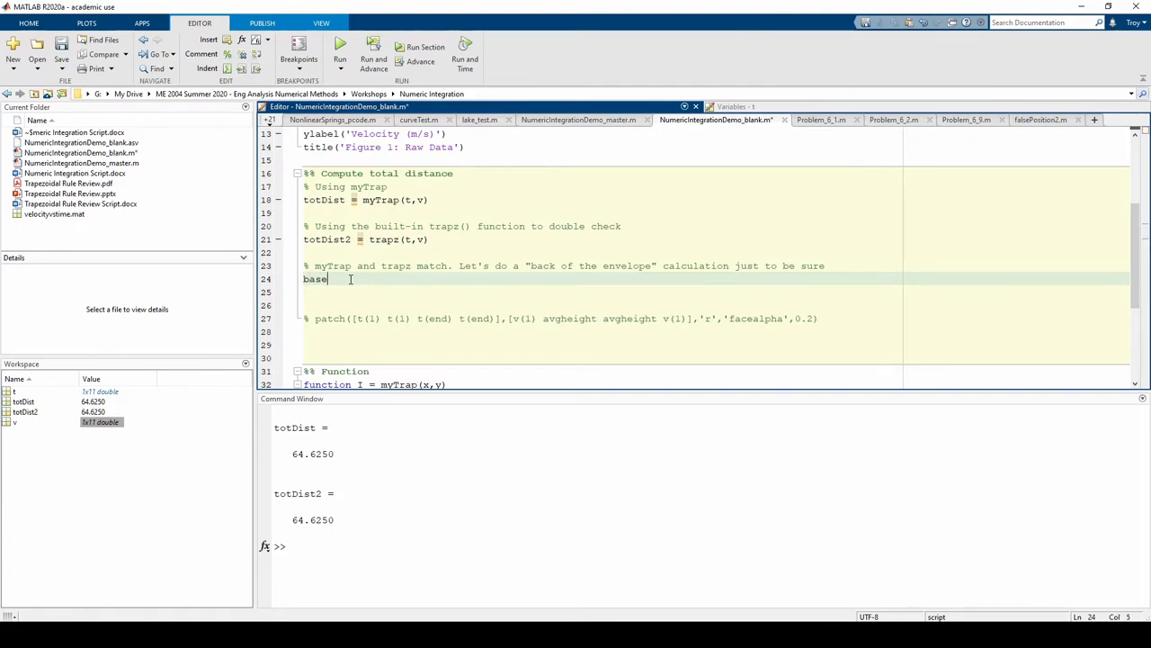
pyautogui.write('= t(end)')
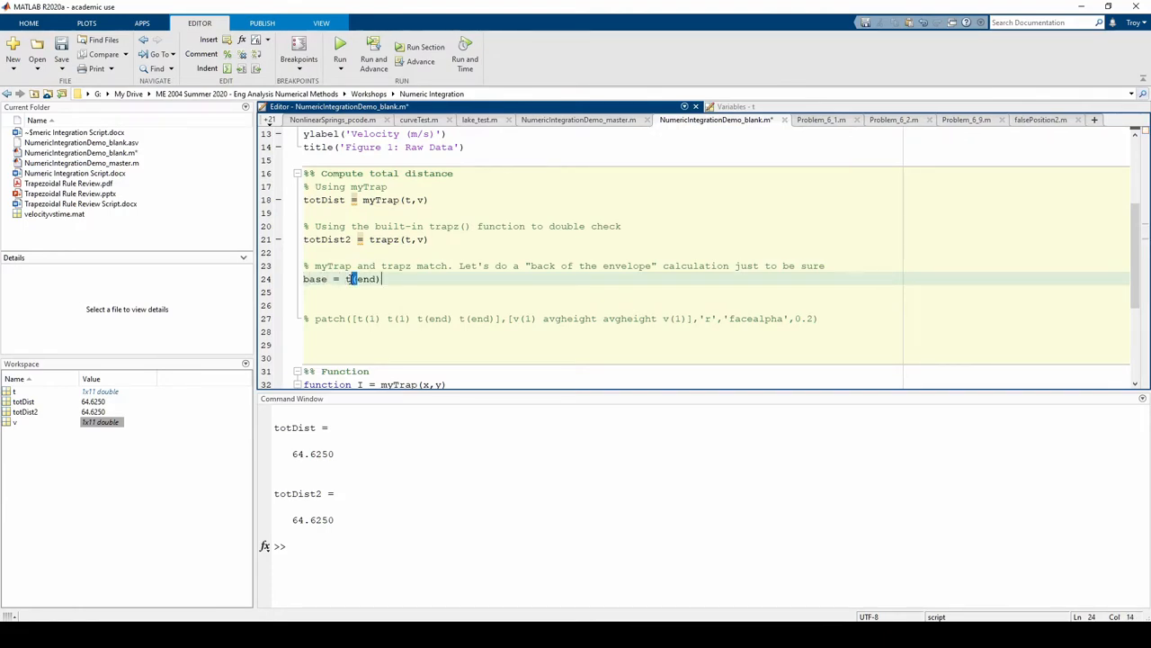
pyautogui.write('- t(i)')
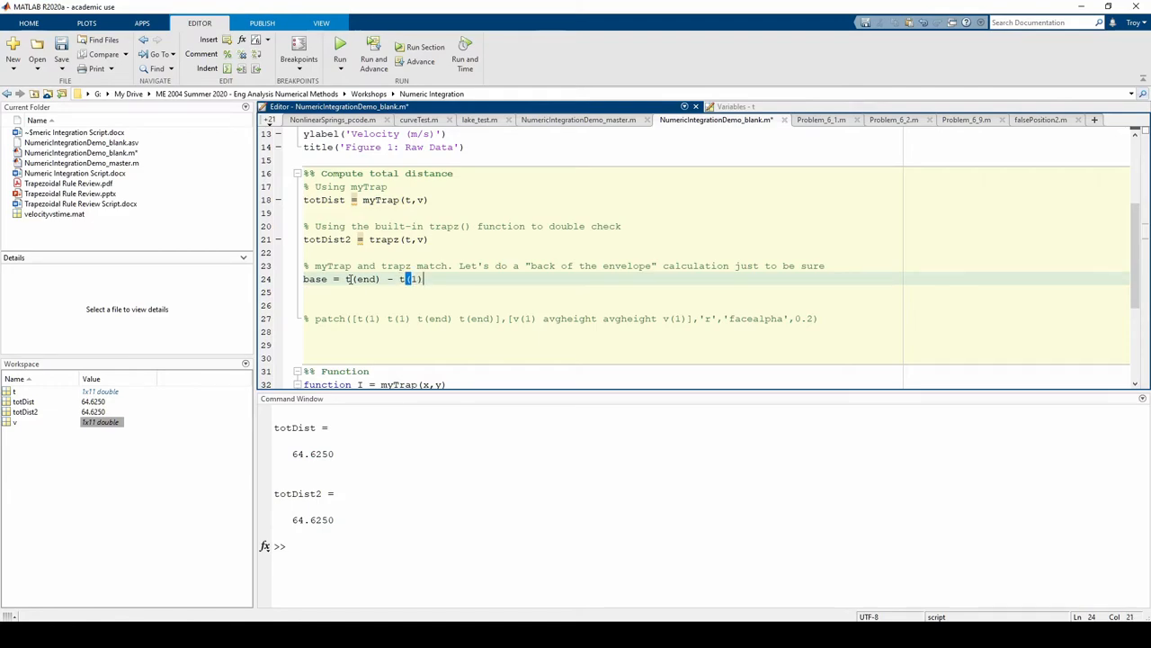
pyautogui.write(';')
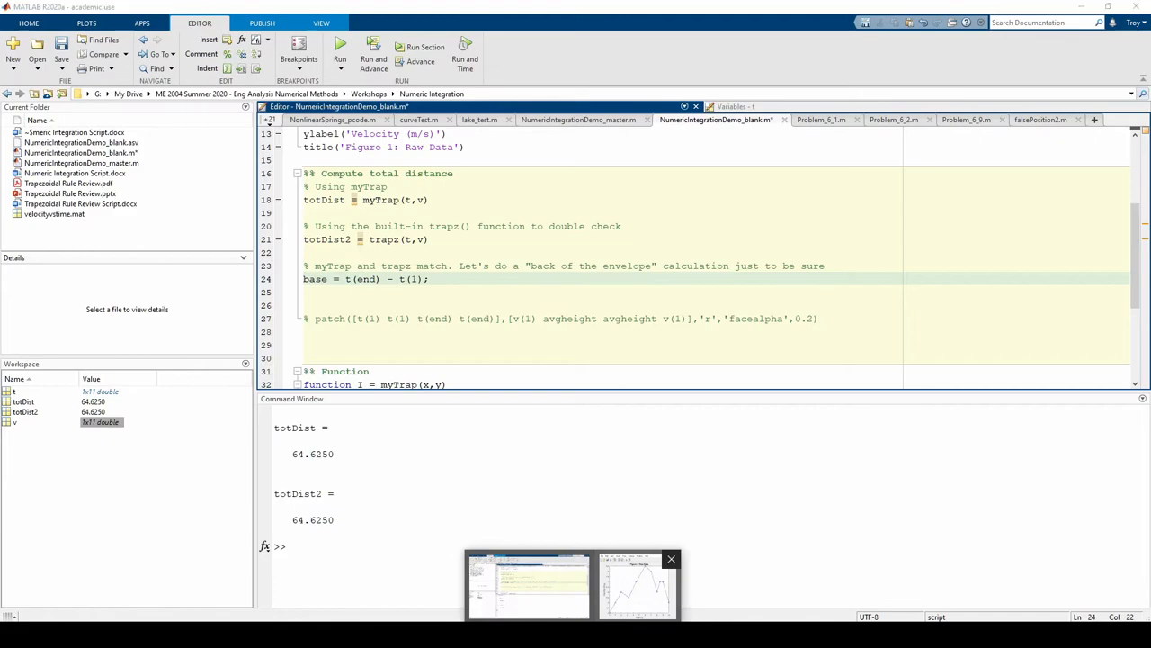
pyautogui.click(637, 585)
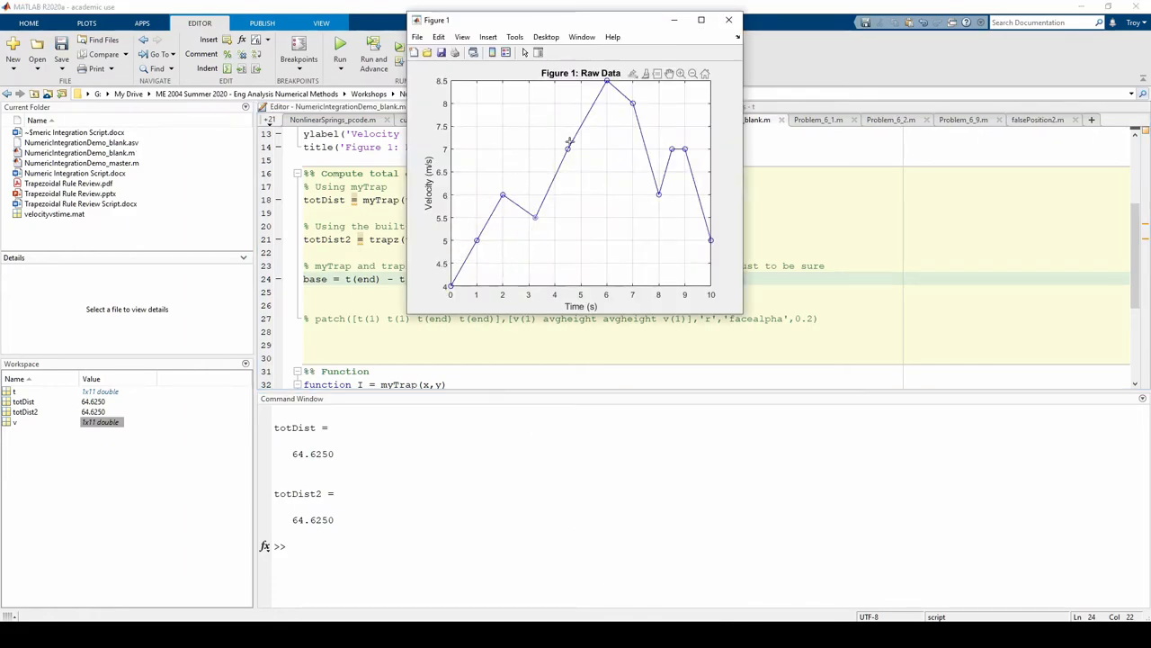
pyautogui.moveTo(442, 281)
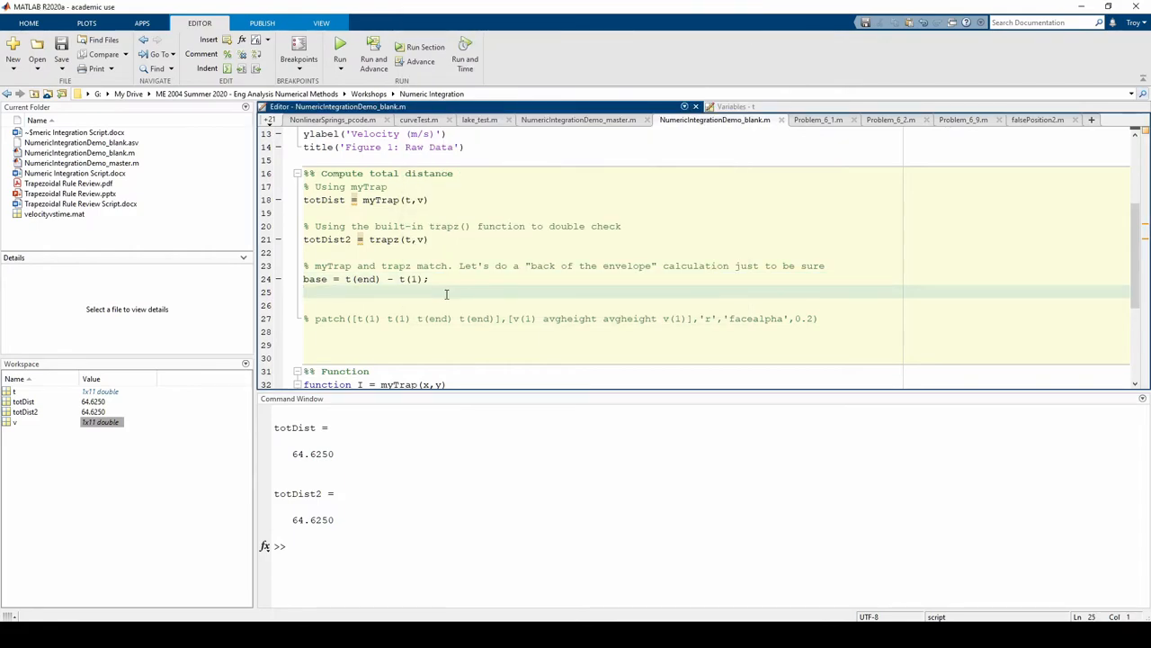
# Add avgheight = mean(v); and yline(avgheight,'r'); on the lines after base
pyautogui.write('avgheight =')
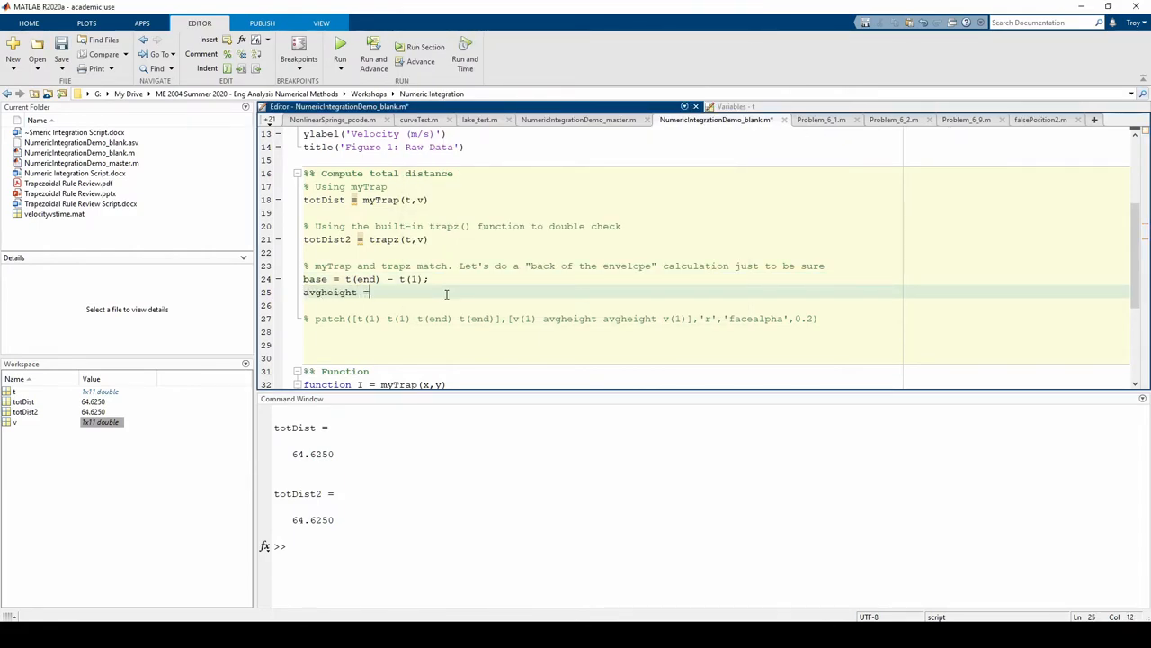
pyautogui.write('mean(v);')
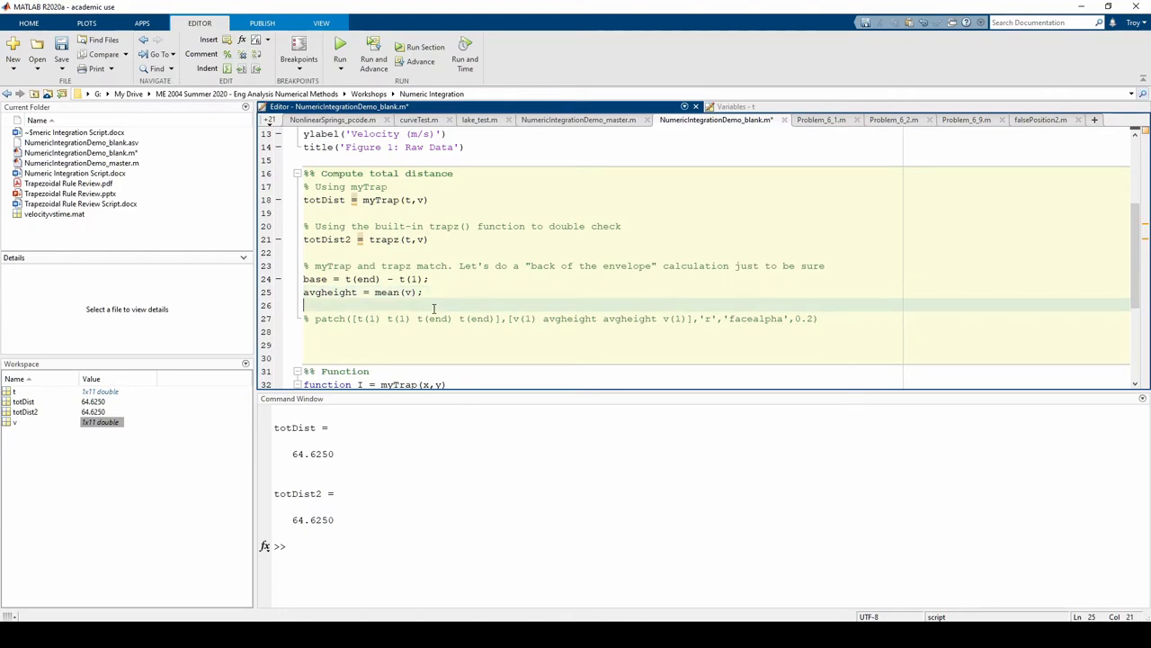
pyautogui.write('yline =')
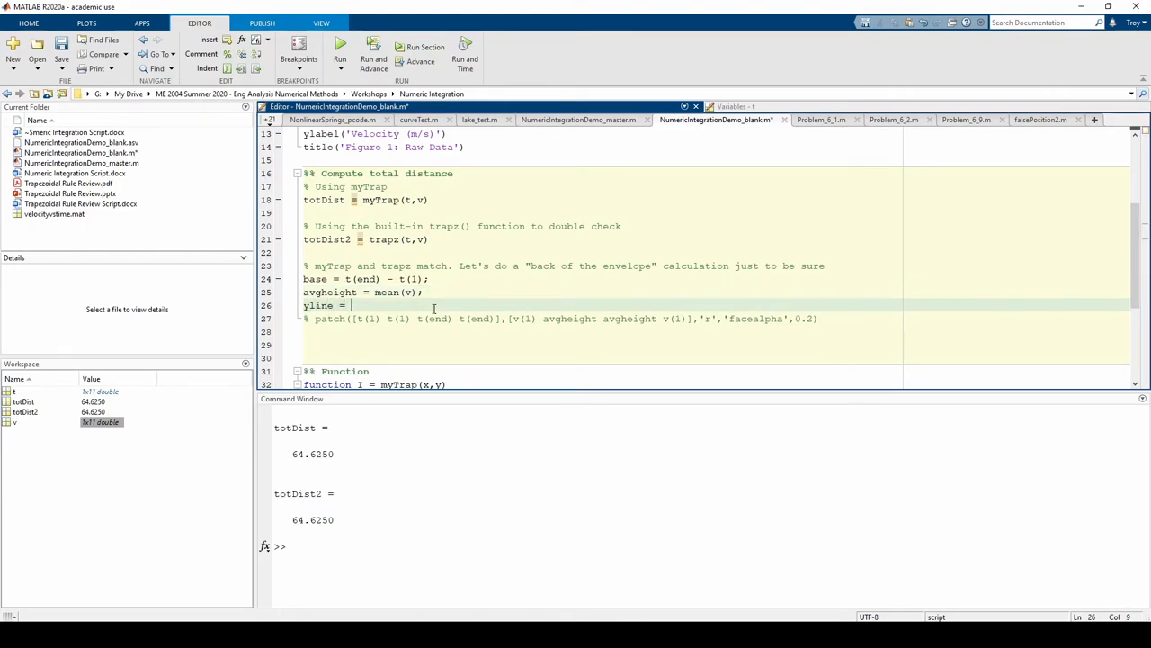
pyautogui.press('BackSpace')
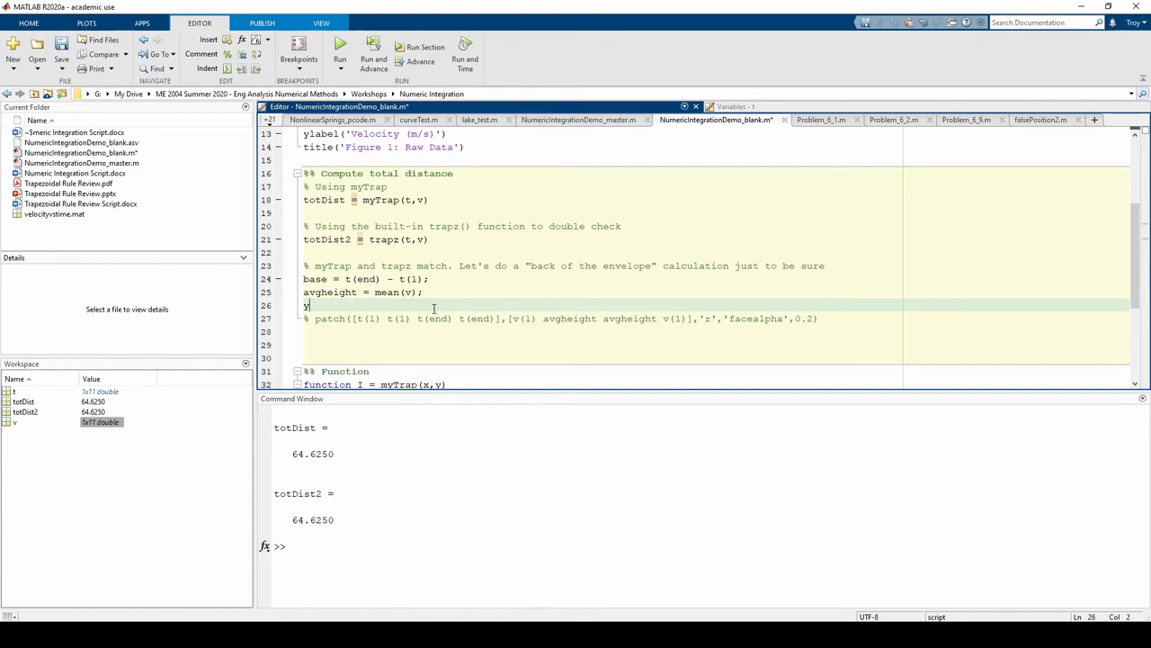
pyautogui.write('line')
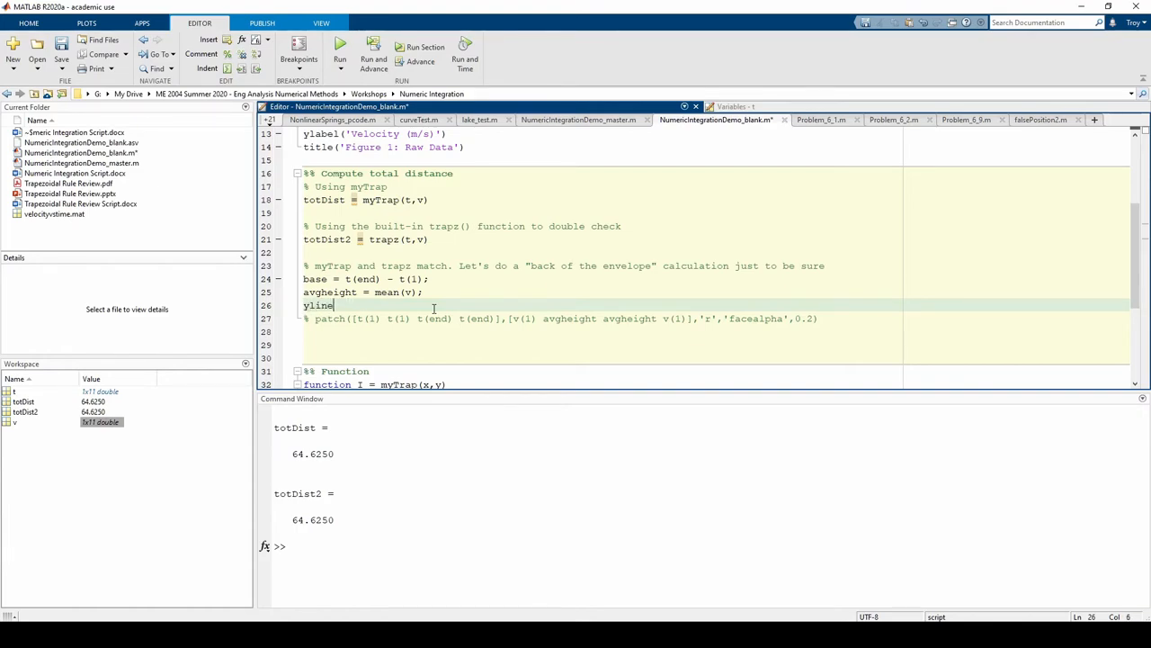
pyautogui.write('(avgheight')
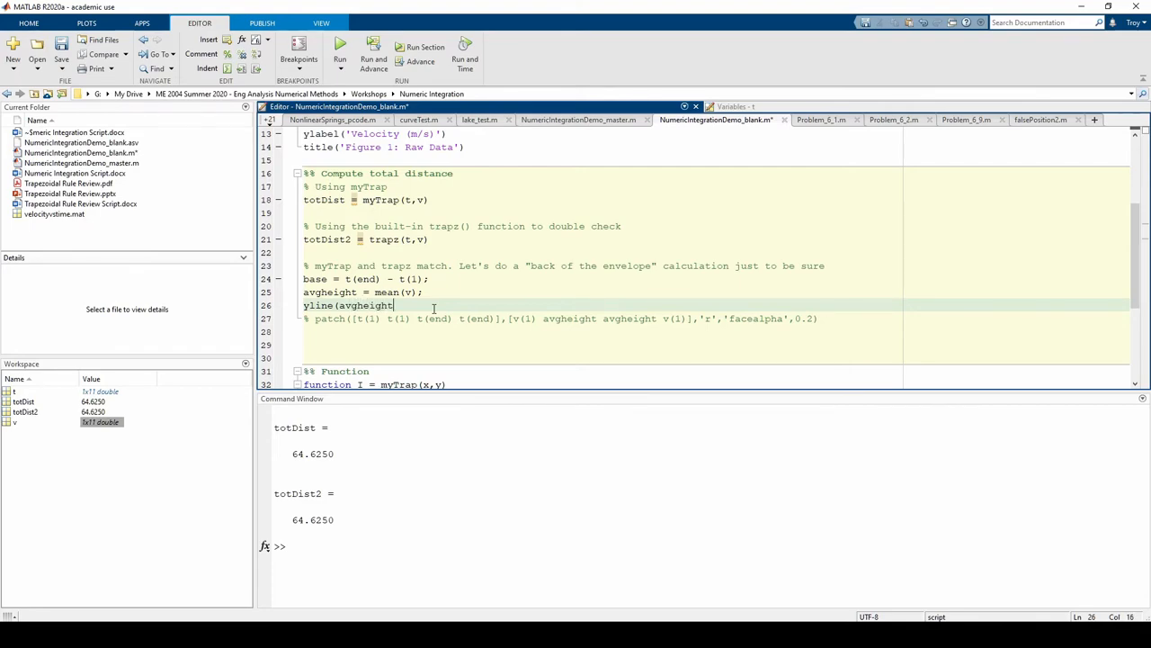
pyautogui.write(",'r")
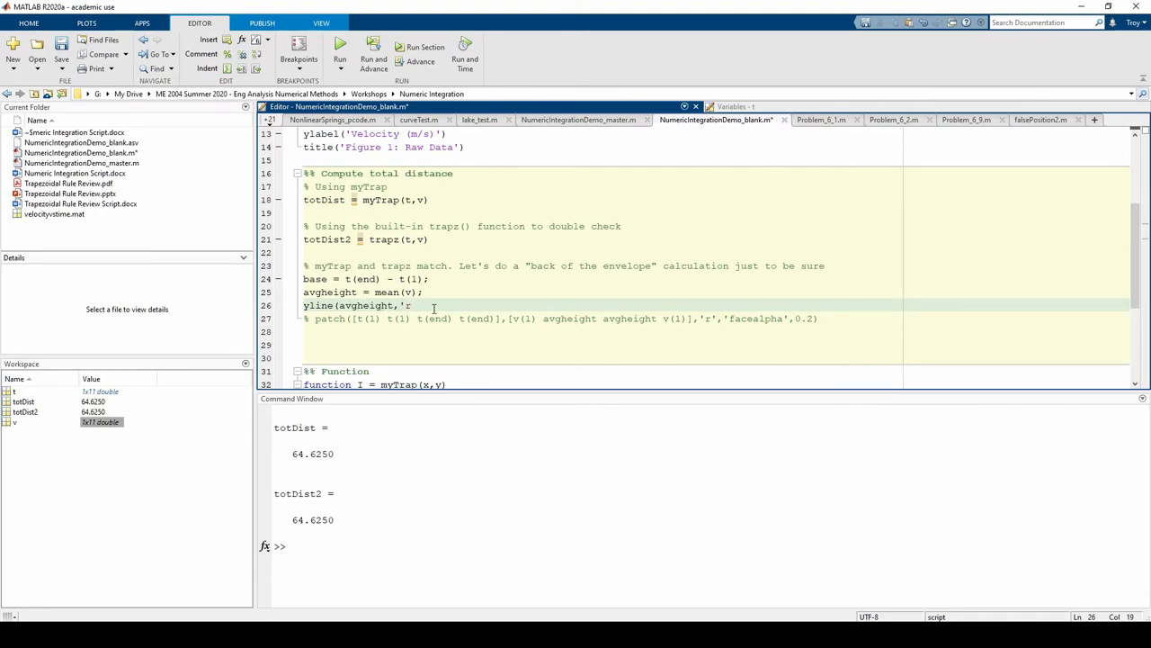
pyautogui.write("');")
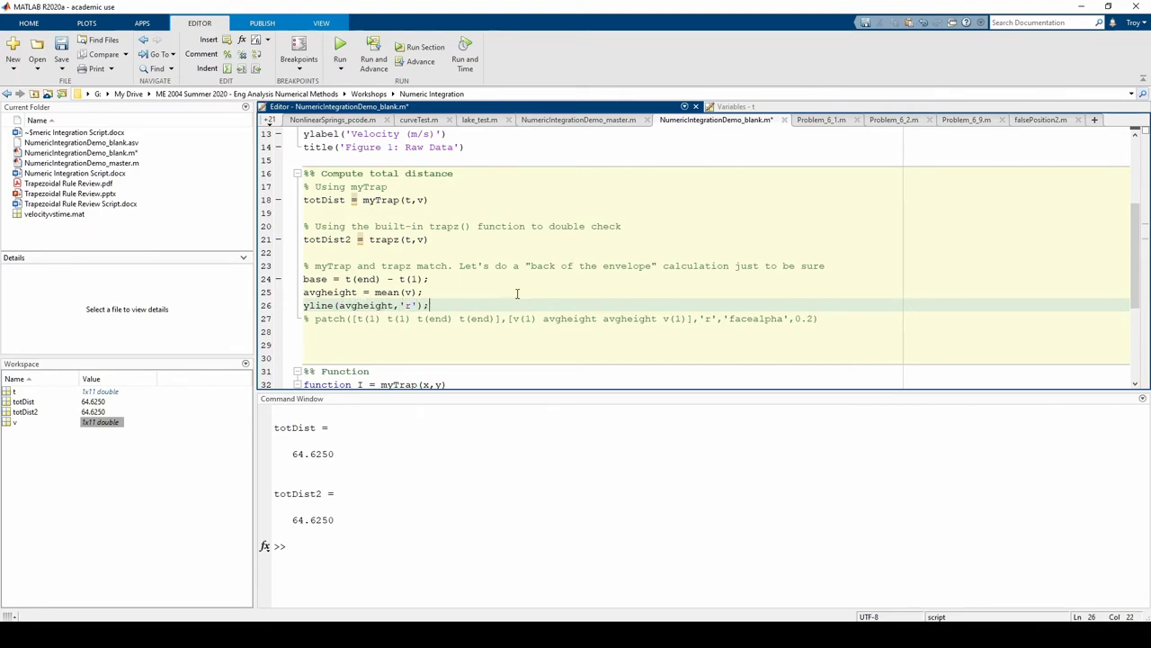
# Run the script to draw the red average-velocity line near 6.27 on the plot
pyautogui.click(339, 49)
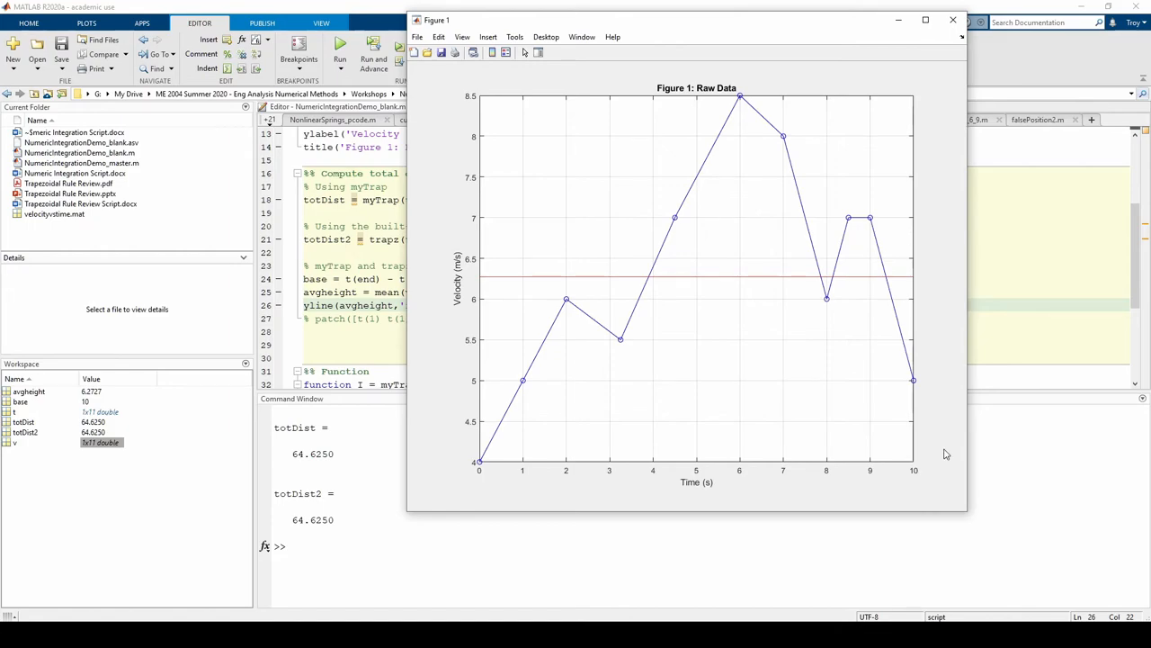
pyautogui.moveTo(417, 359)
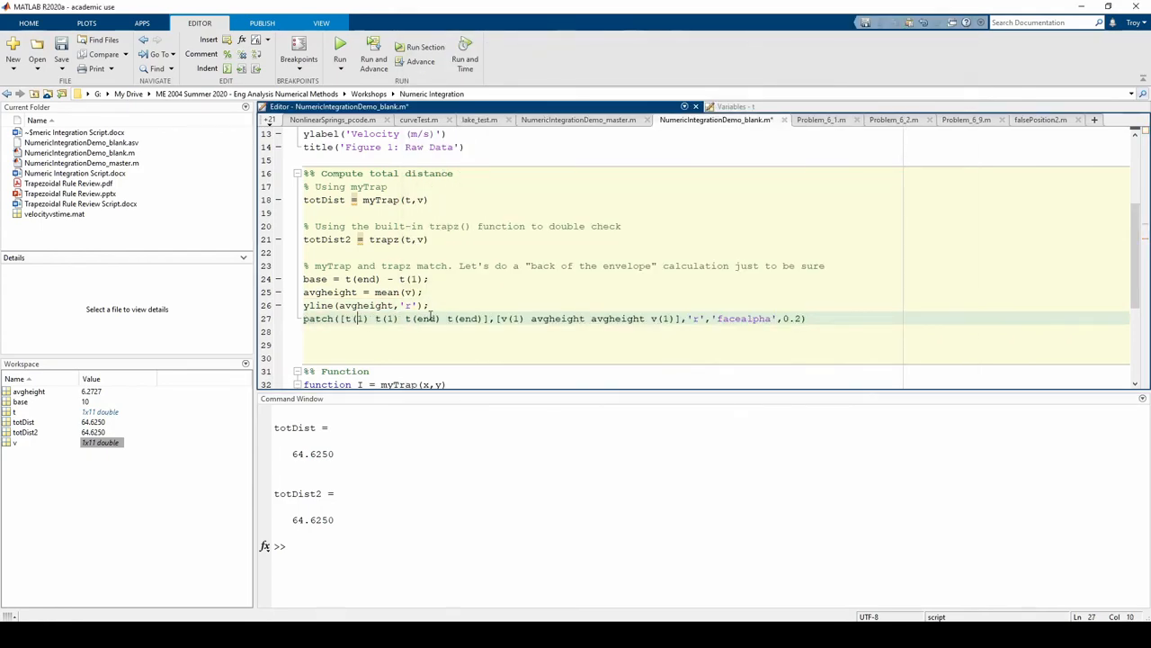
# Run the script and enlarge Figure 1 to inspect the translucent red average-velocity rectangle
pyautogui.click(339, 46)
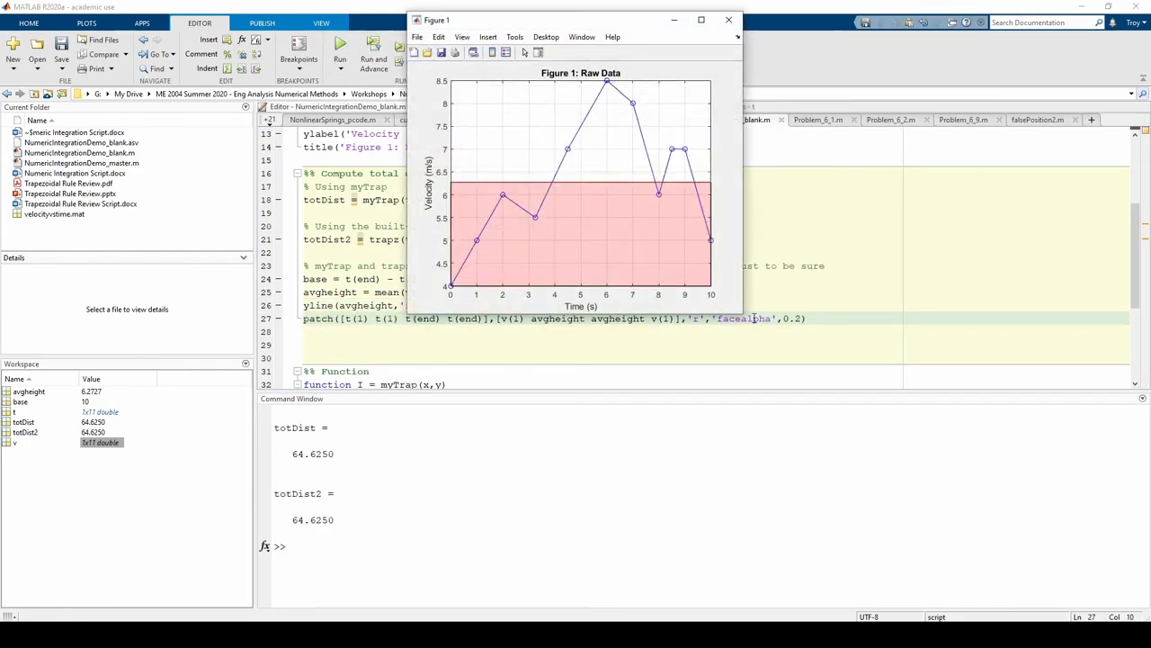
pyautogui.moveTo(735, 297); pyautogui.dragTo(897, 477)
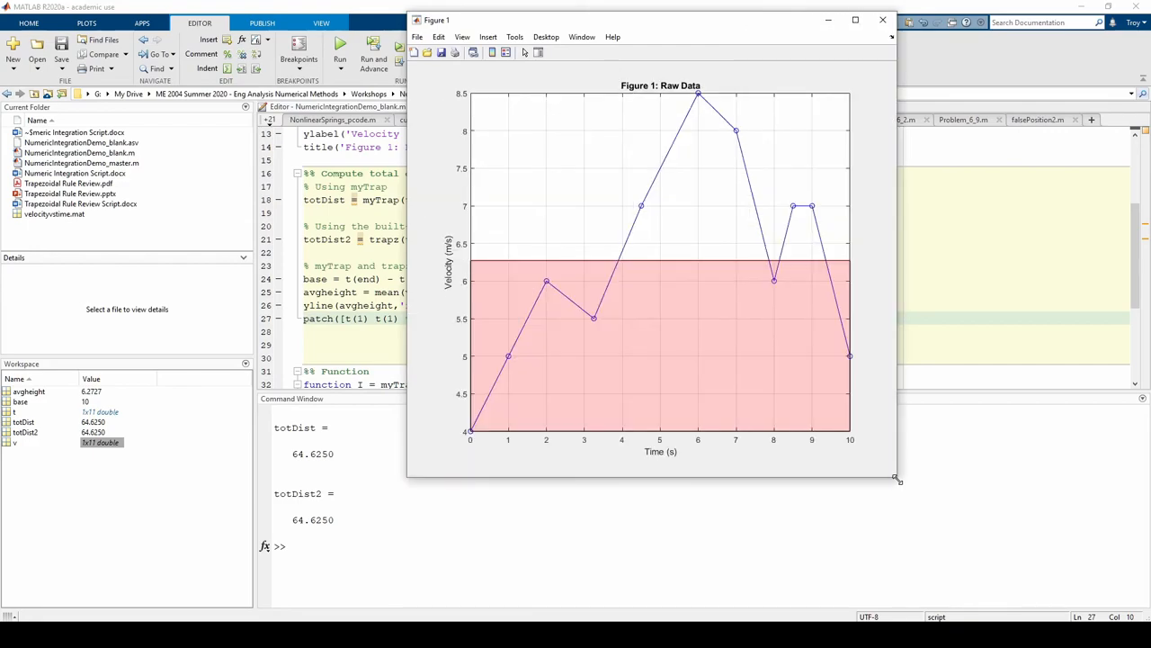
pyautogui.moveTo(459, 339)
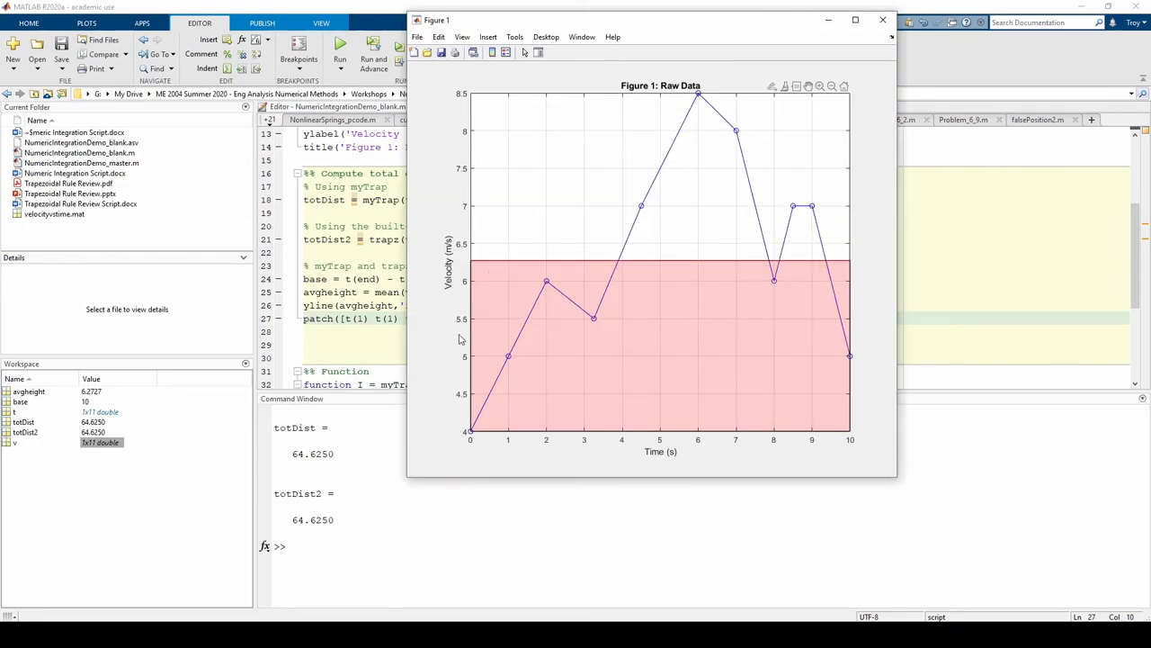
pyautogui.moveTo(848, 396)
pyautogui.write('t')
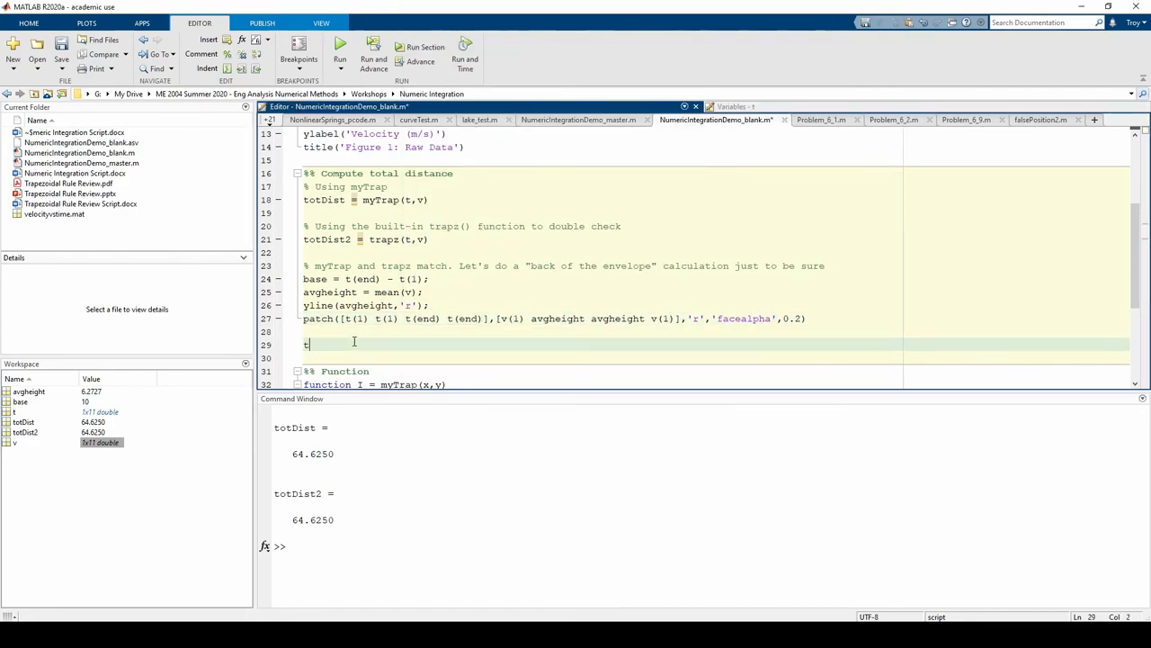
# Enter totDist_approx = base*avg on line 29, without a semicolon
pyautogui.write('otDist_approx =')
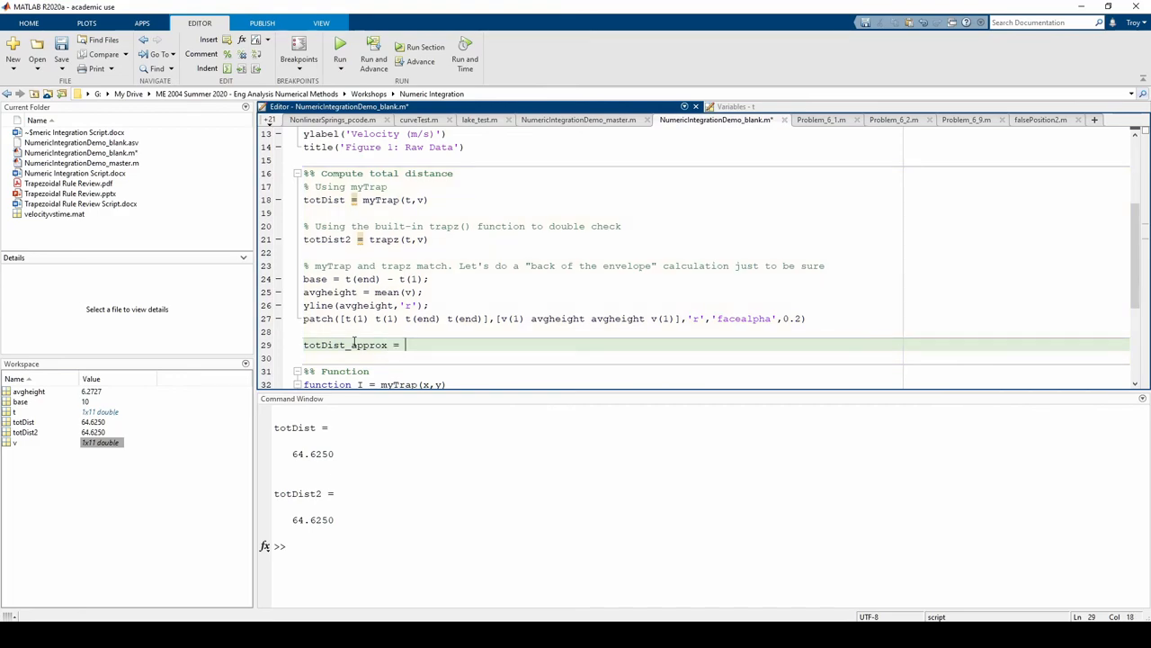
pyautogui.write('base*avg')
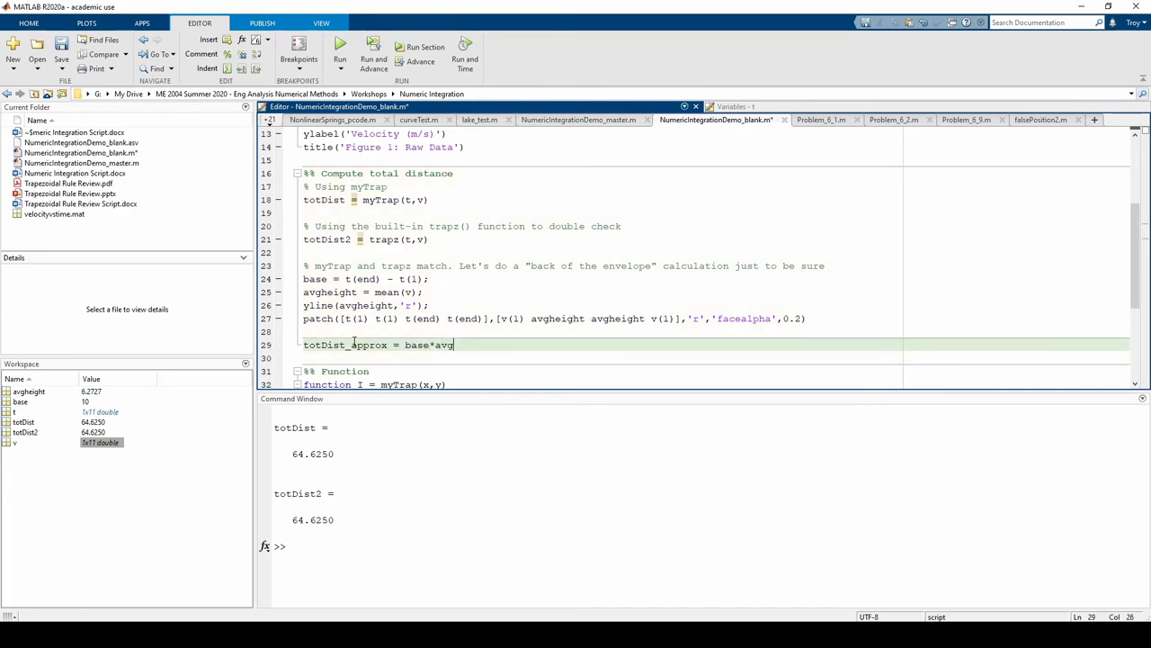
# Complete base*avgheight and run the script, giving totDist_approx = 62.7273
pyautogui.write('height')
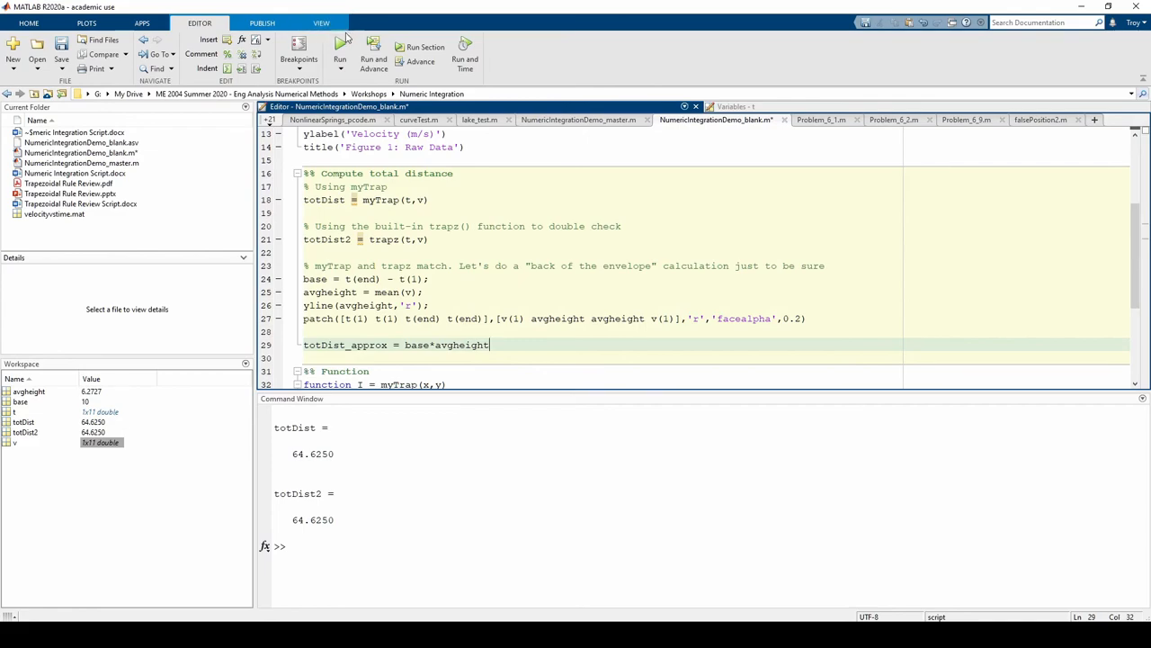
pyautogui.click(339, 46)
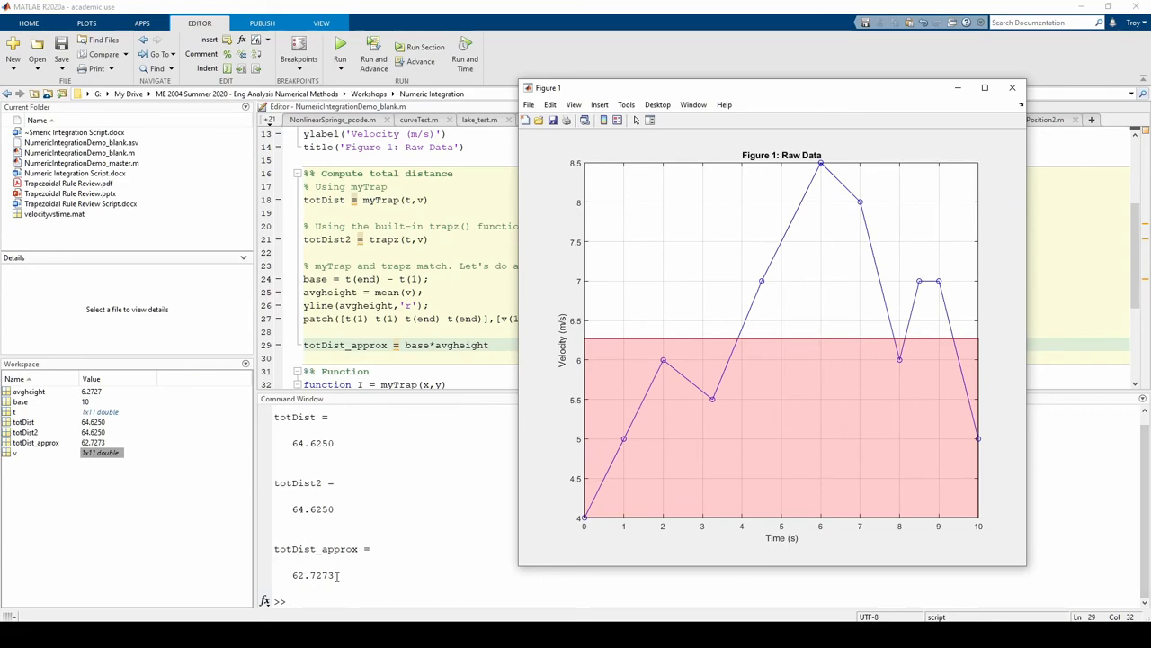
pyautogui.moveTo(653, 440)
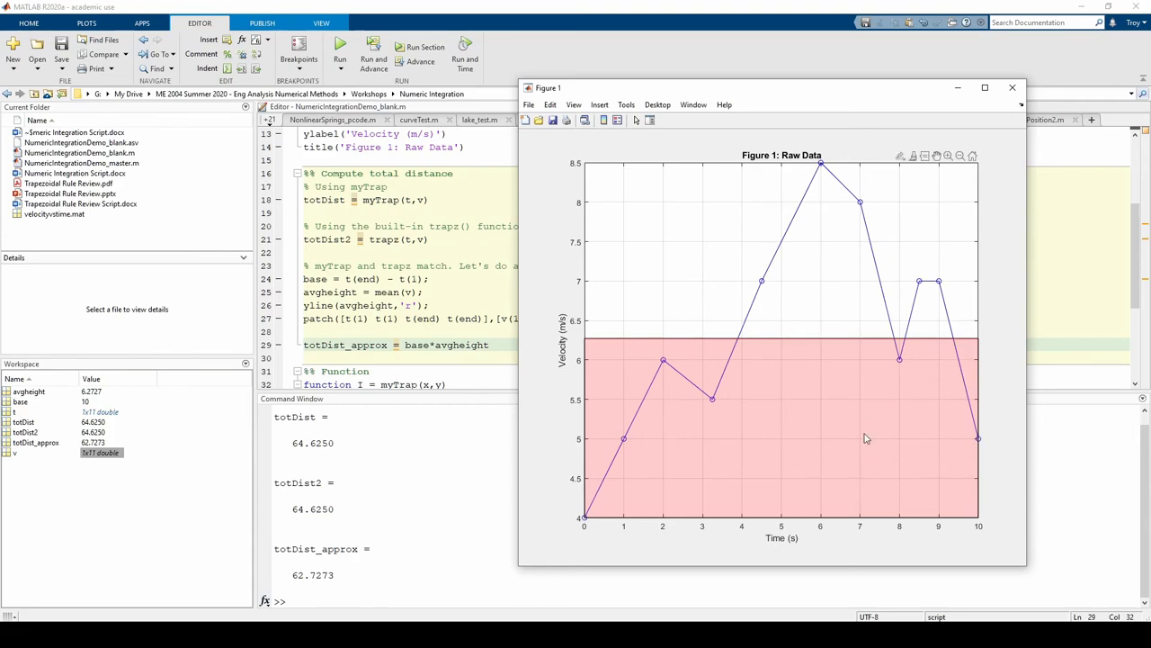
pyautogui.moveTo(758, 499)
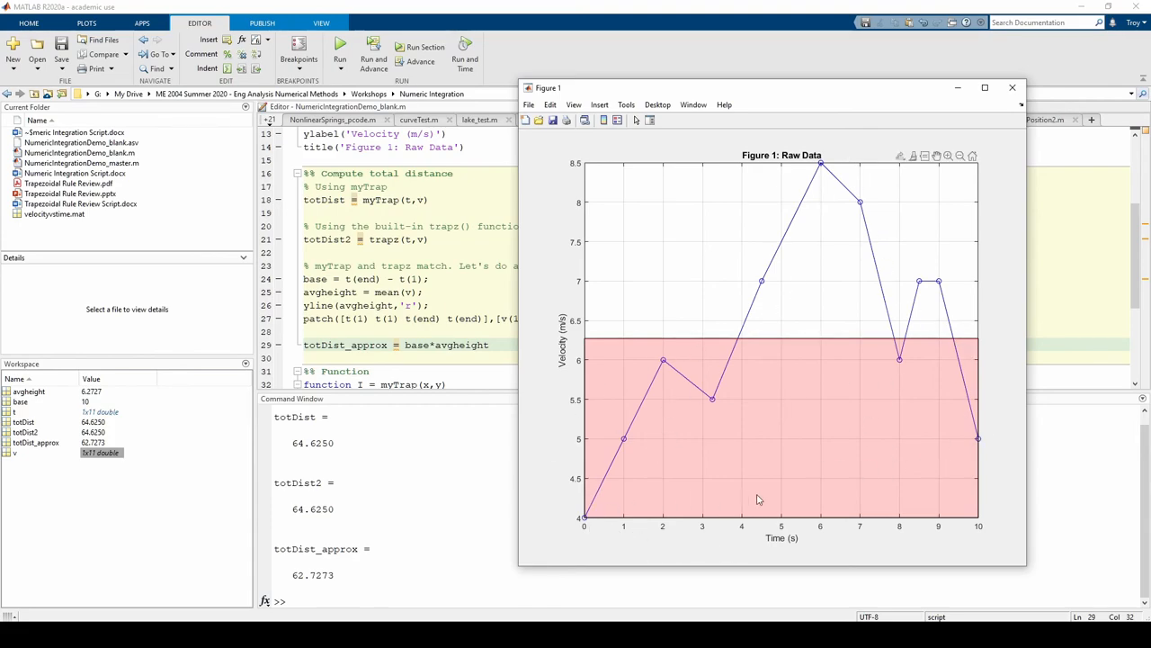
pyautogui.moveTo(706, 359)
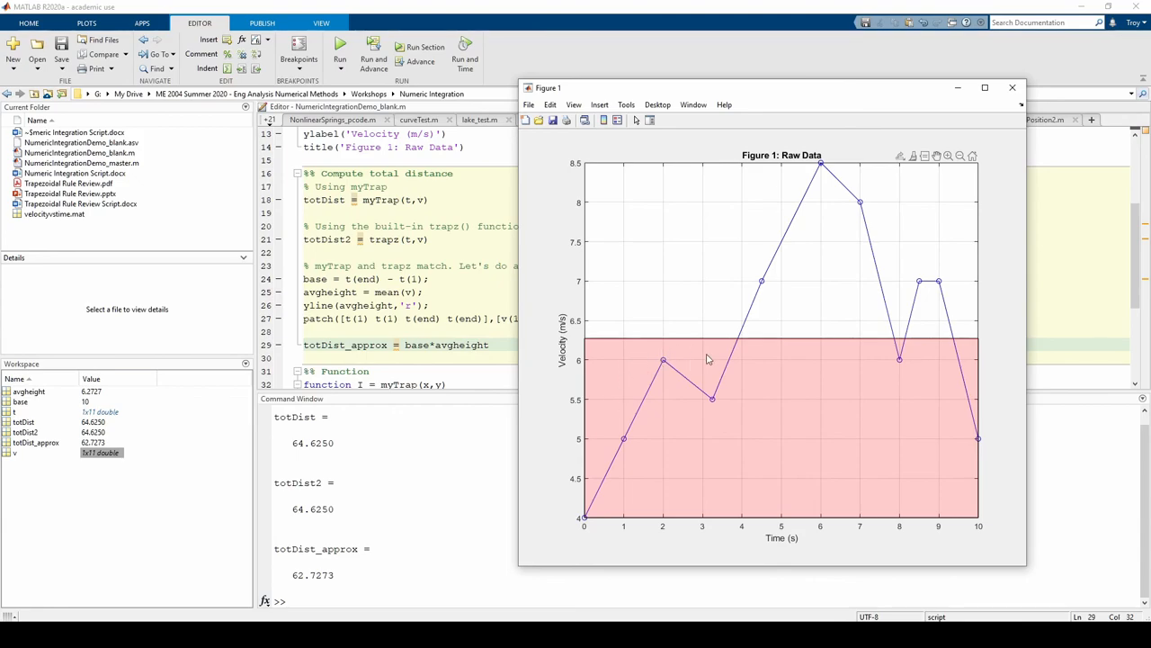
pyautogui.moveTo(787, 340)
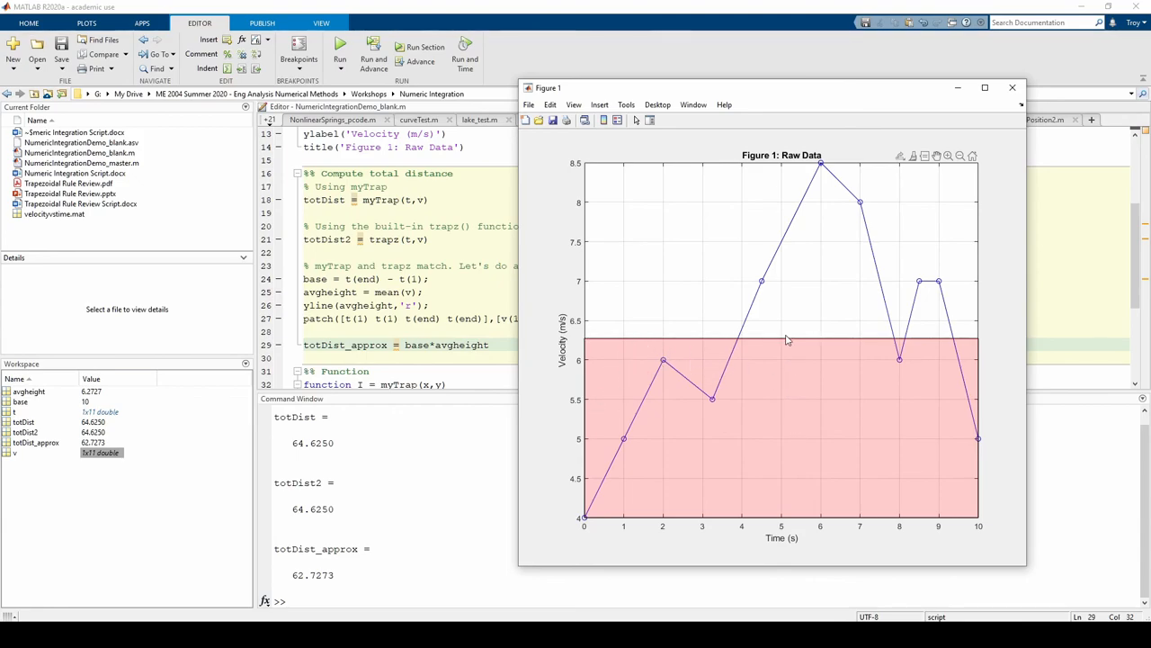
pyautogui.moveTo(911, 307)
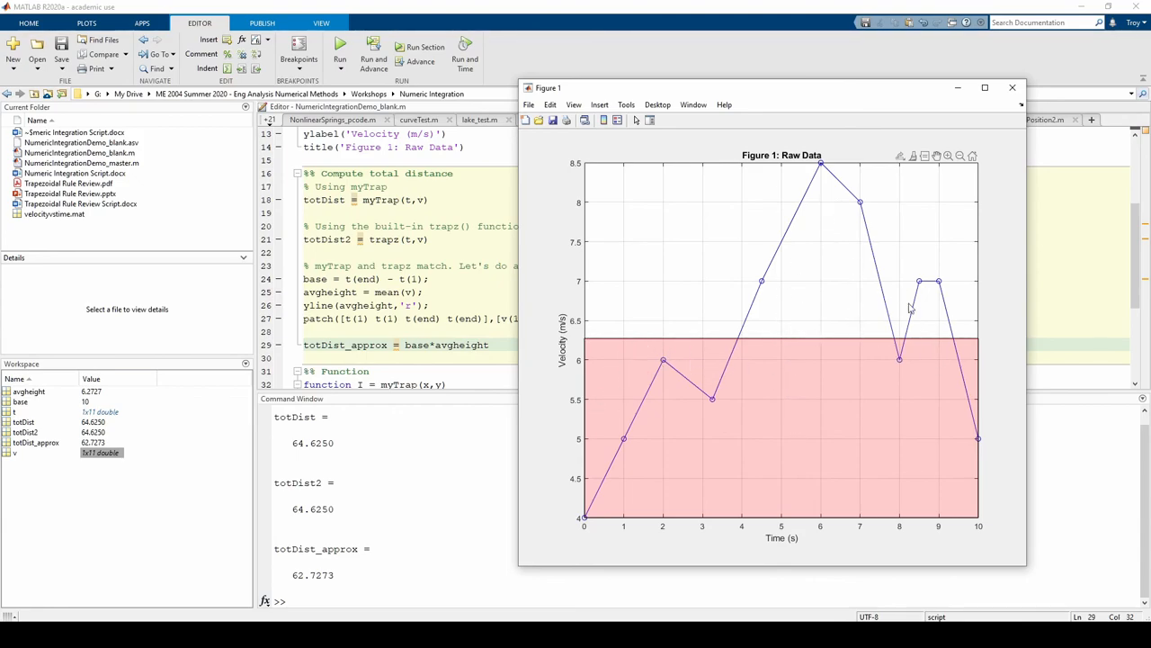
pyautogui.moveTo(1001, 328)
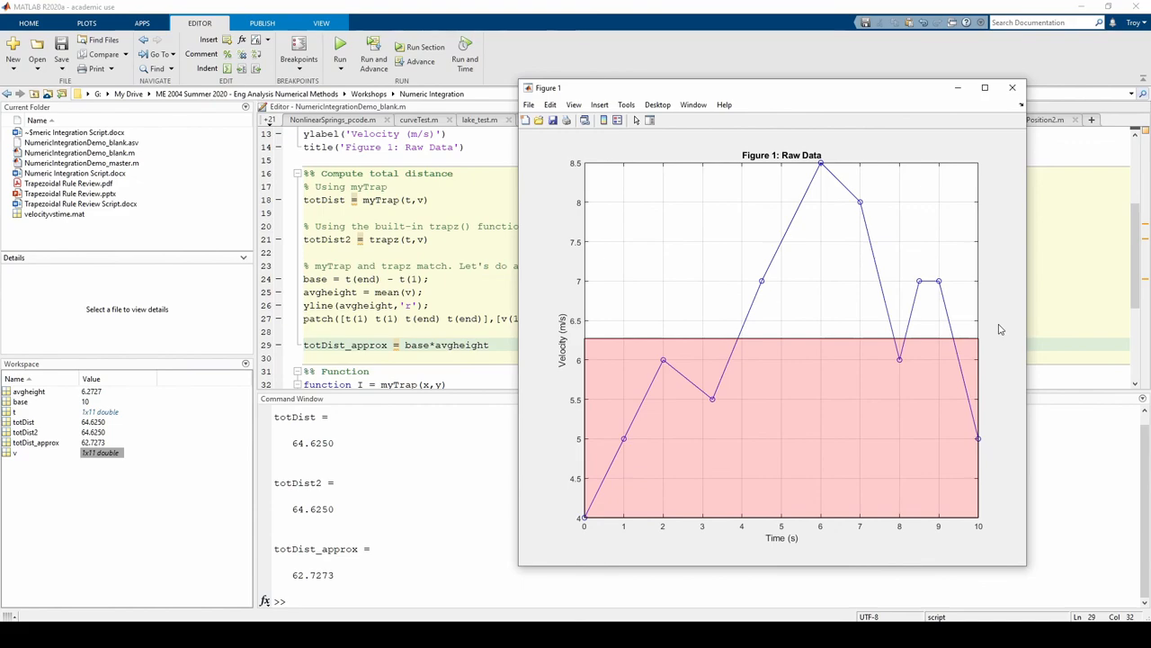
pyautogui.moveTo(991, 319)
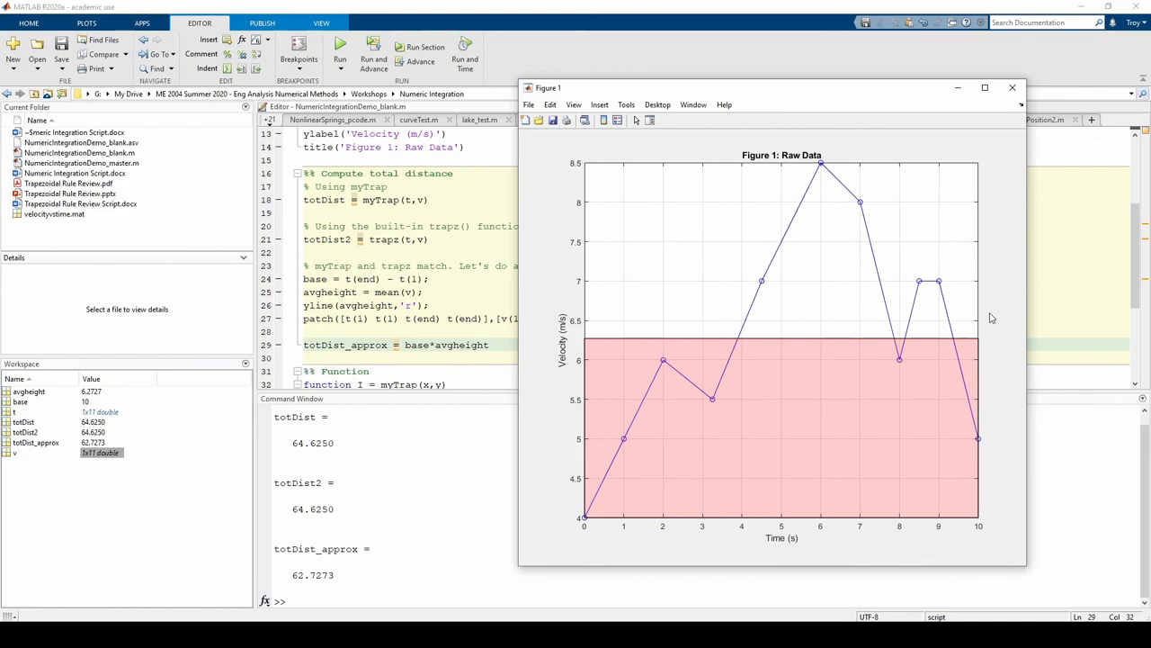